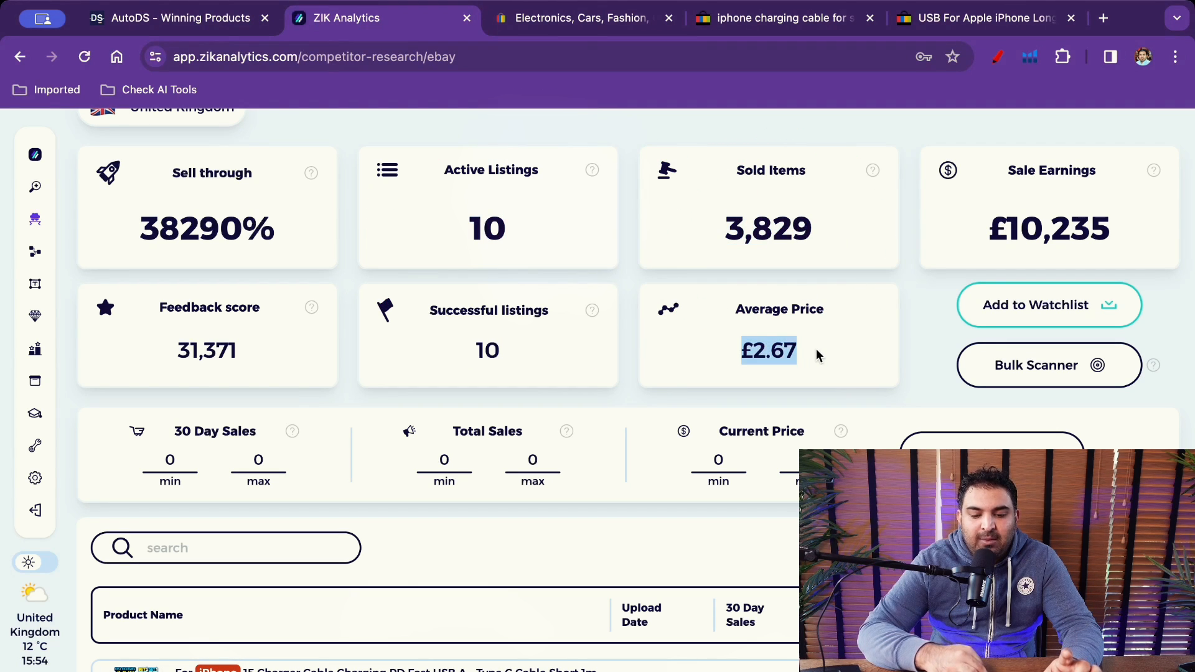
# Scroll past AutoDS winning products, then view ZIK's UK trending eBay niches and 30-day top products.
pyautogui.scroll(-3)
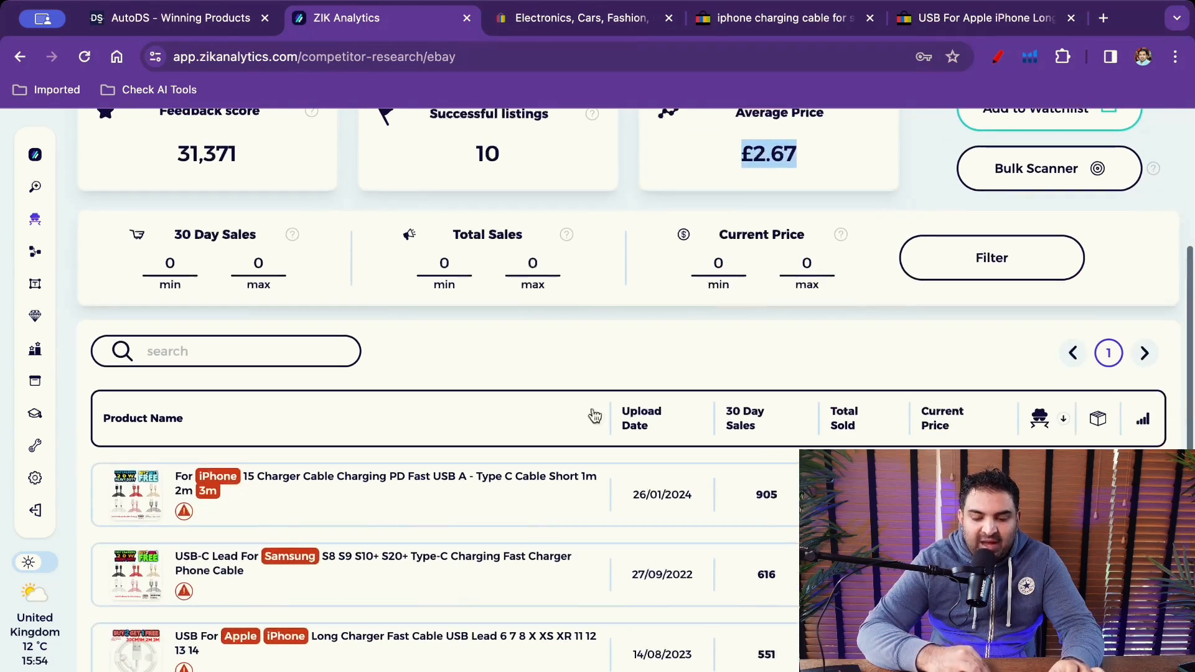
pyautogui.scroll(-3)
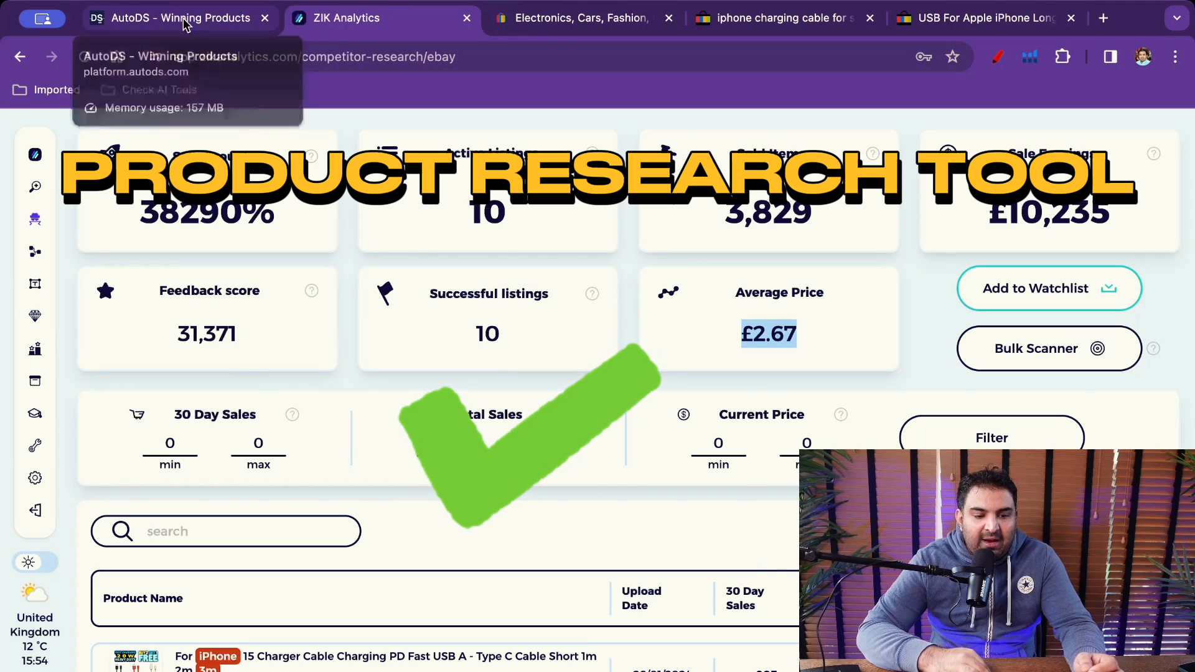
pyautogui.click(181, 18)
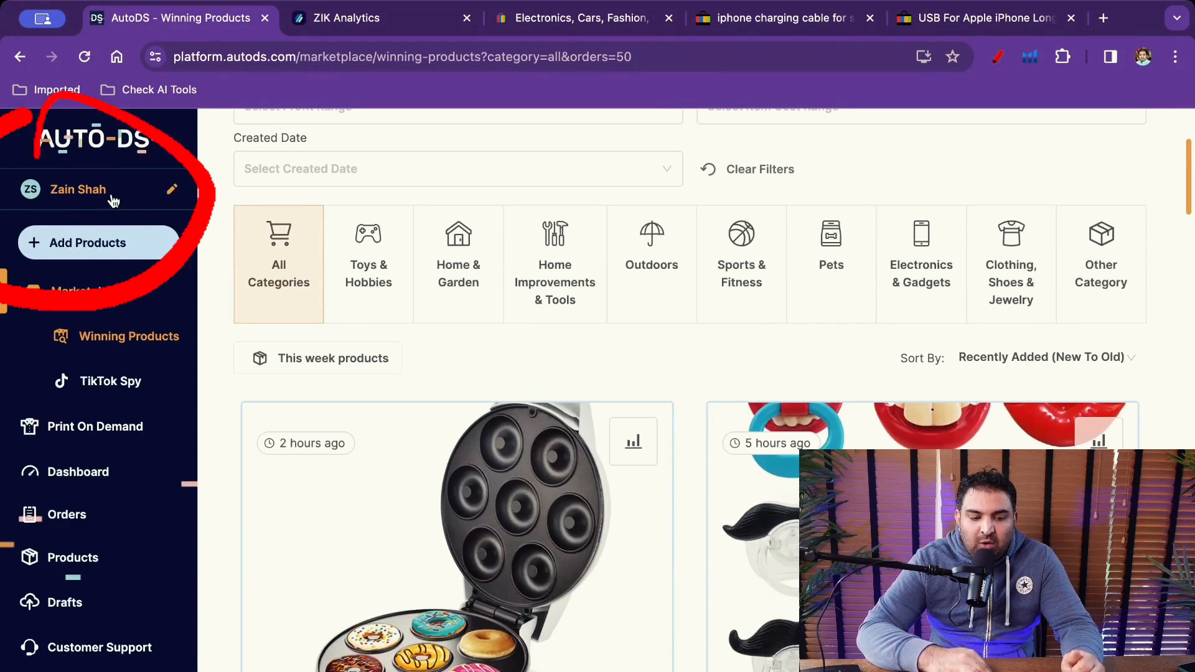
pyautogui.scroll(-3)
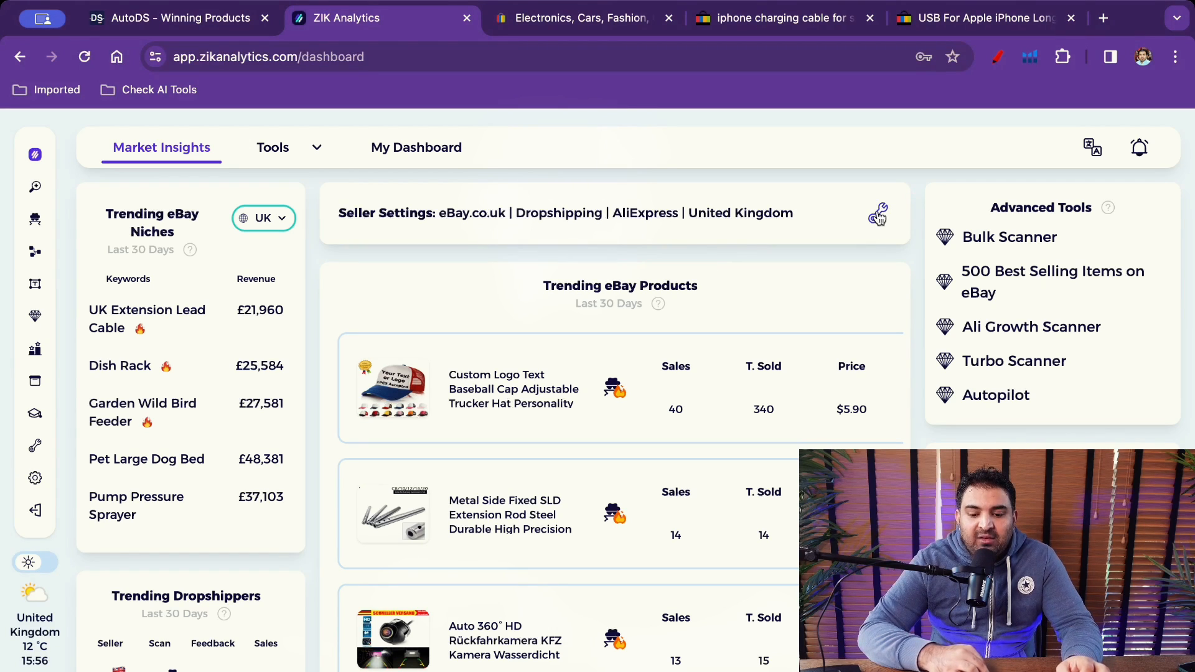
# Set the ZIK seller profile to eBay.co.uk, Dropshipping, AliExpress sourcing and United Kingdom shipping.
pyautogui.click(877, 213)
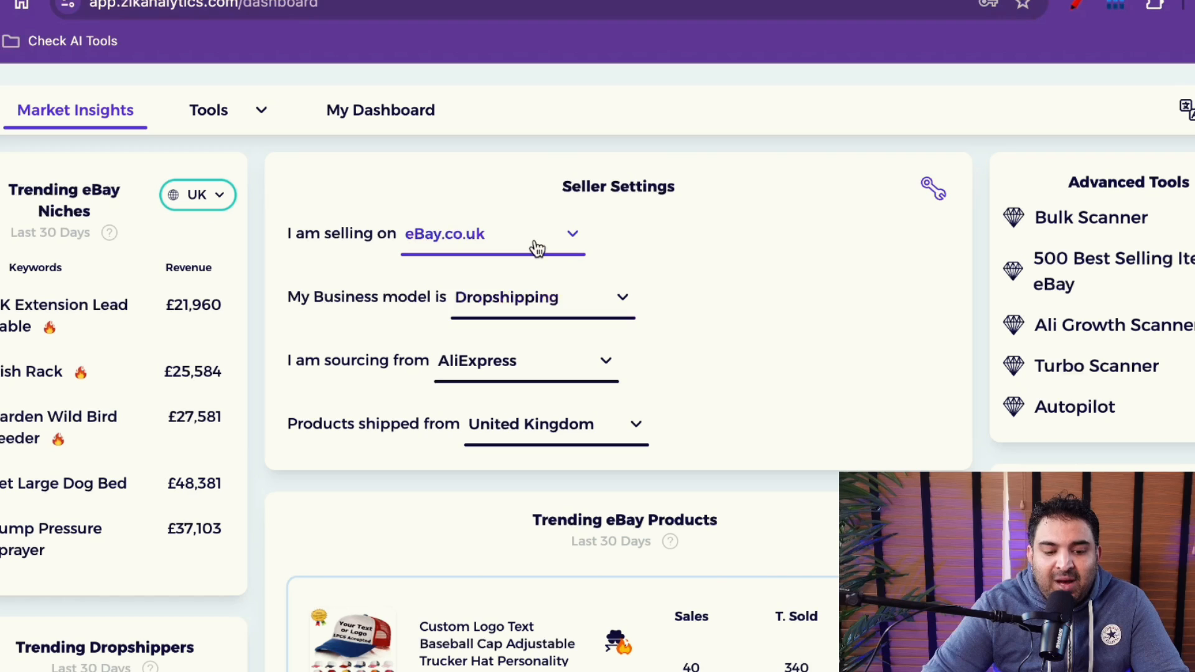
pyautogui.click(492, 234)
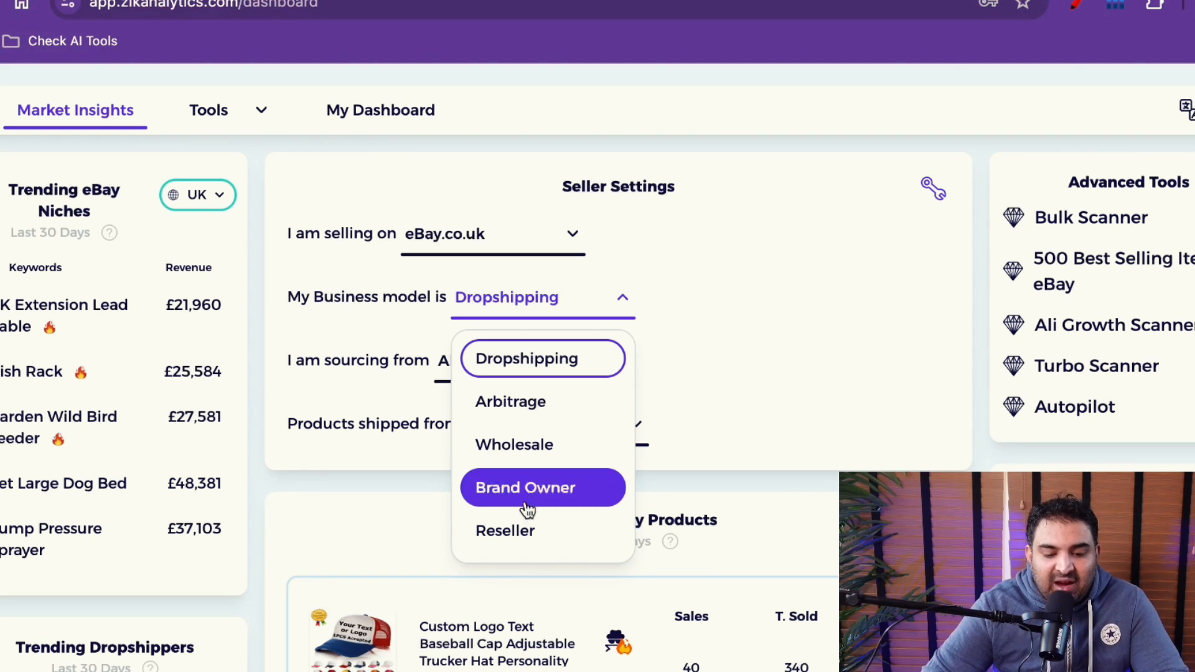
pyautogui.click(527, 358)
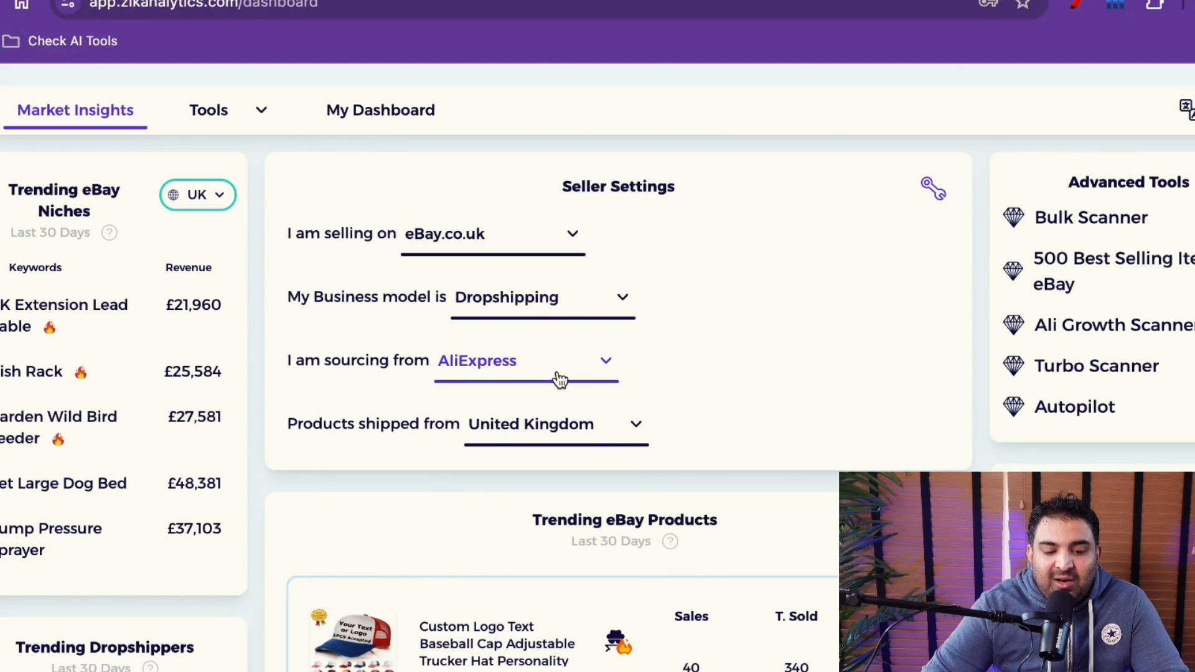
pyautogui.click(526, 361)
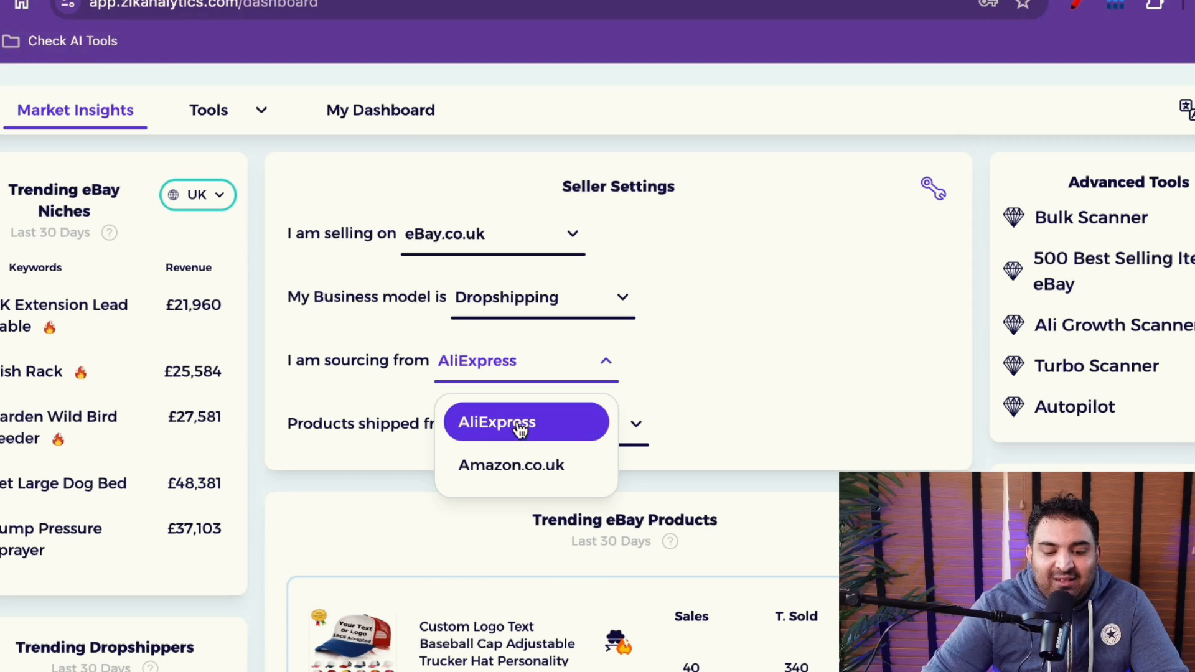
pyautogui.click(496, 423)
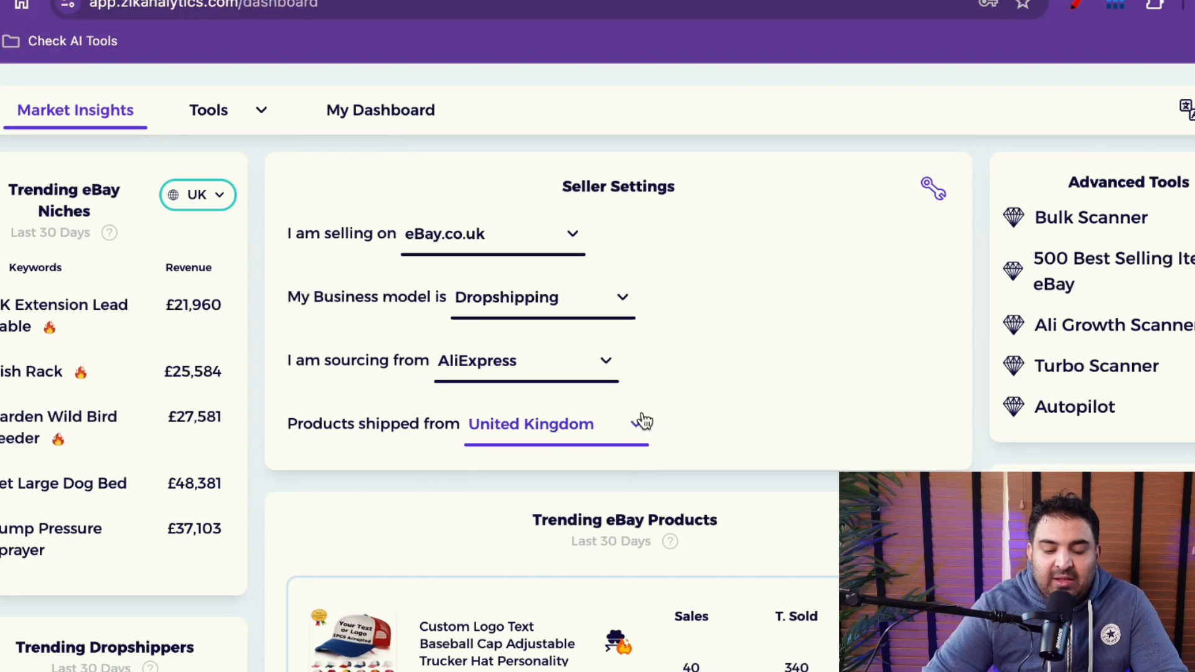
pyautogui.click(531, 424)
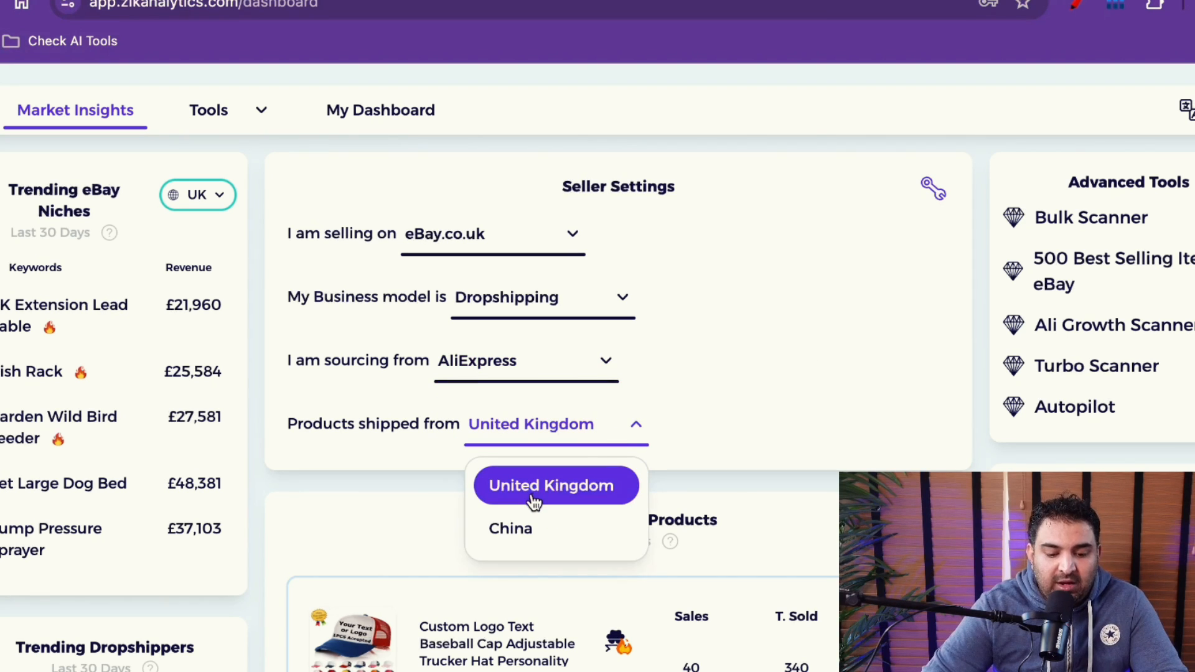
pyautogui.moveTo(541, 485)
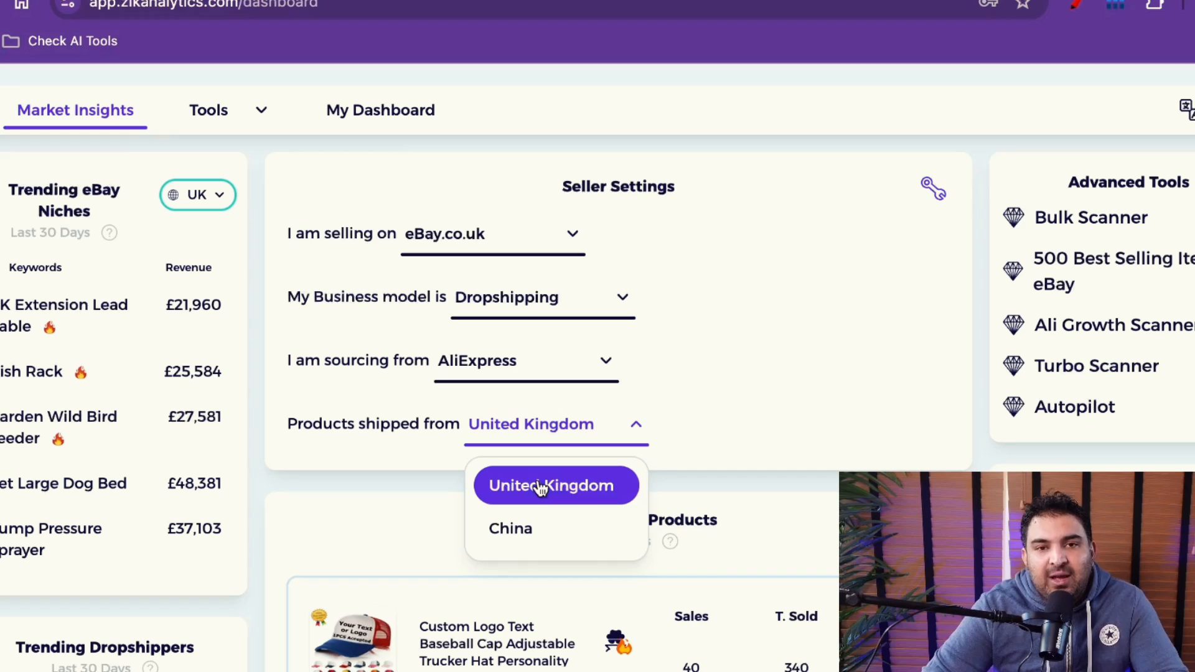
pyautogui.click(555, 485)
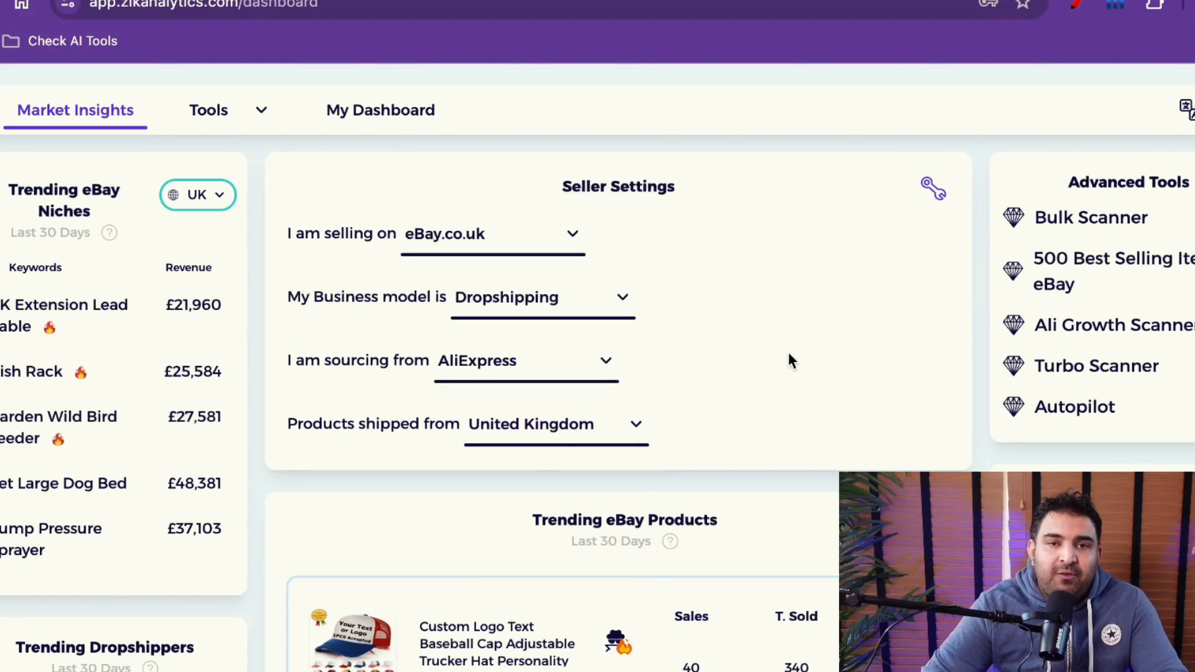
pyautogui.scroll(-3)
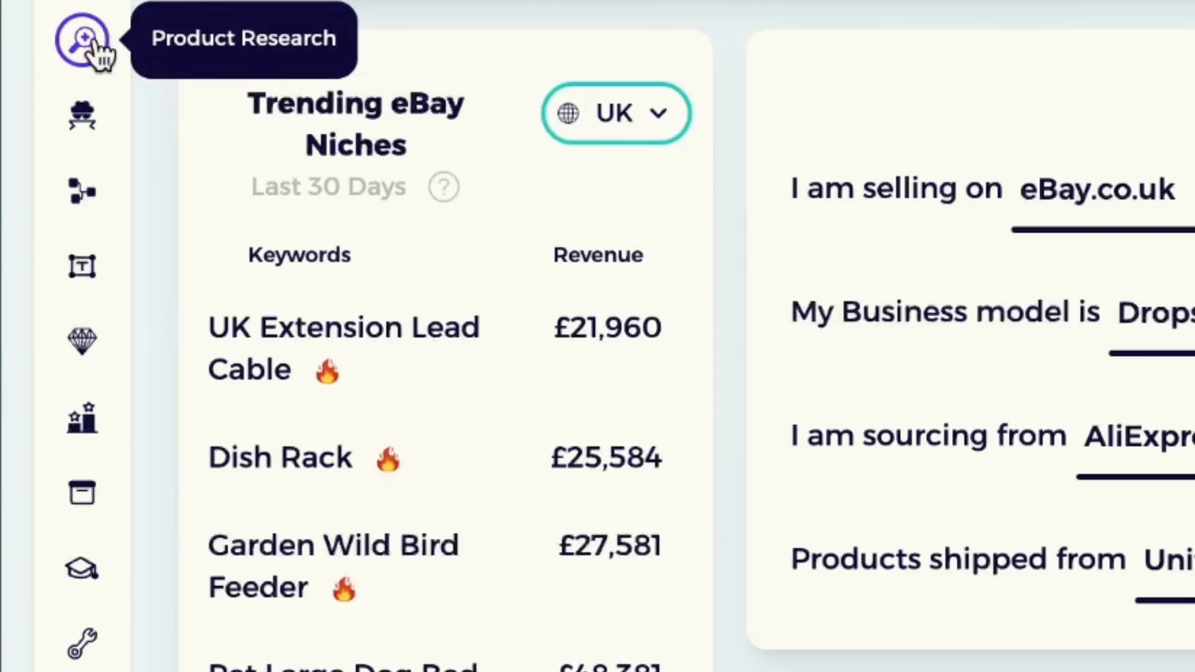
# Load eBay.co.uk 'iphone case' research and highlight the 100 listings and 26,200 sold figures.
pyautogui.click(81, 40)
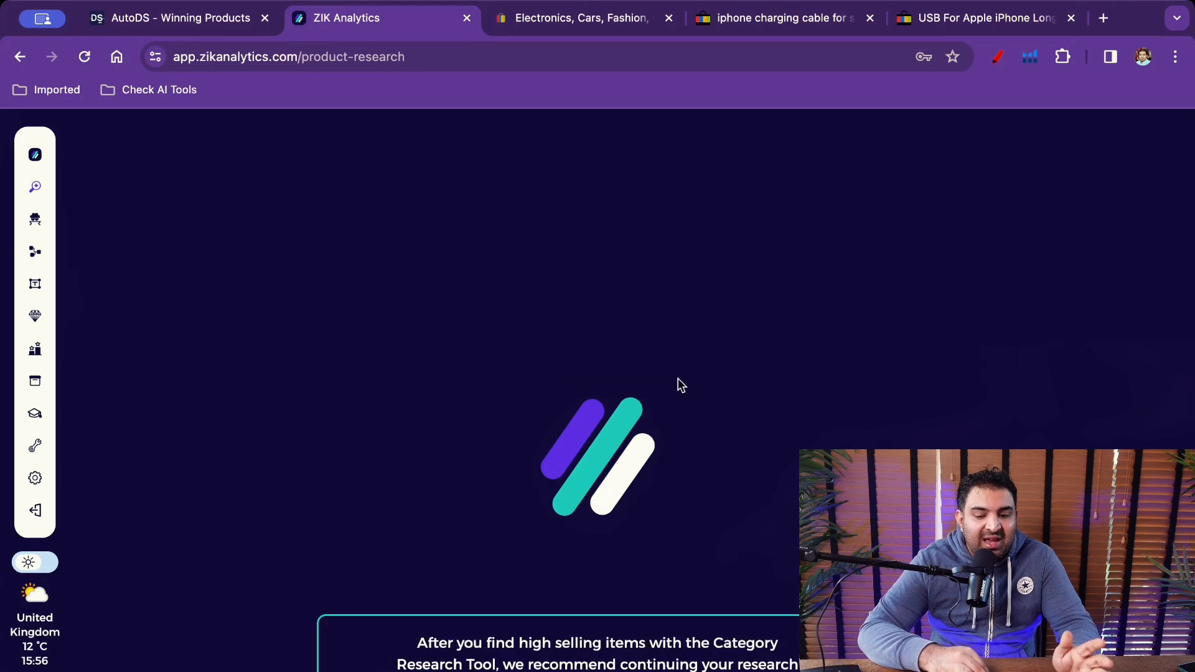
pyautogui.moveTo(594, 492)
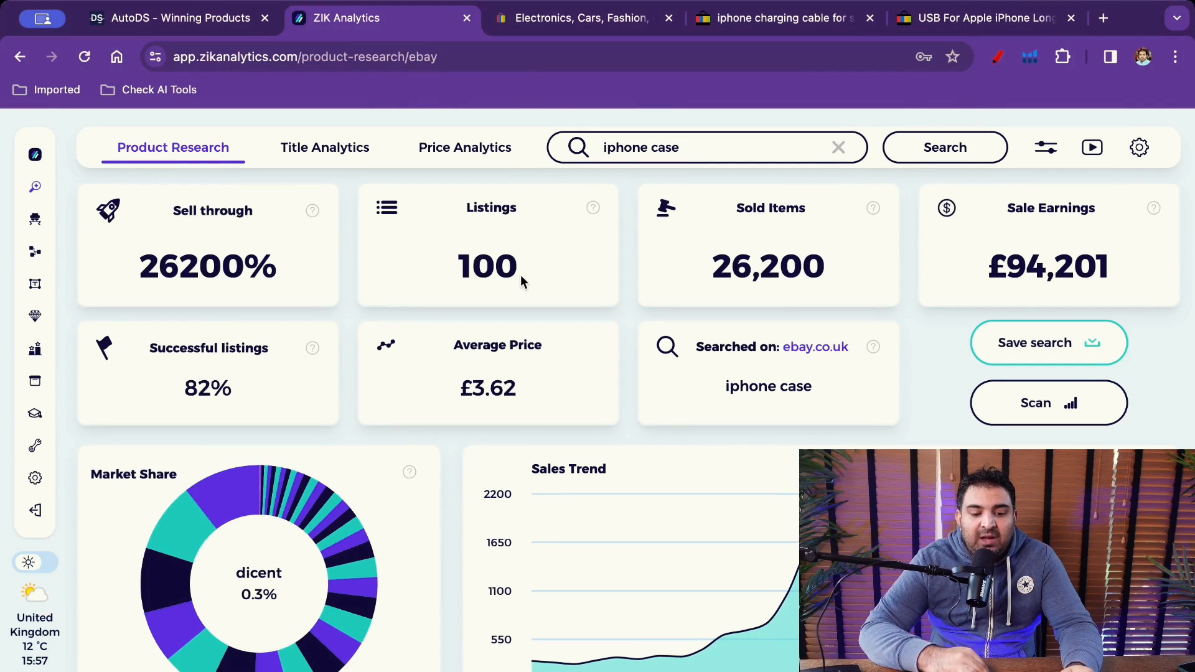
pyautogui.doubleClick(488, 266)
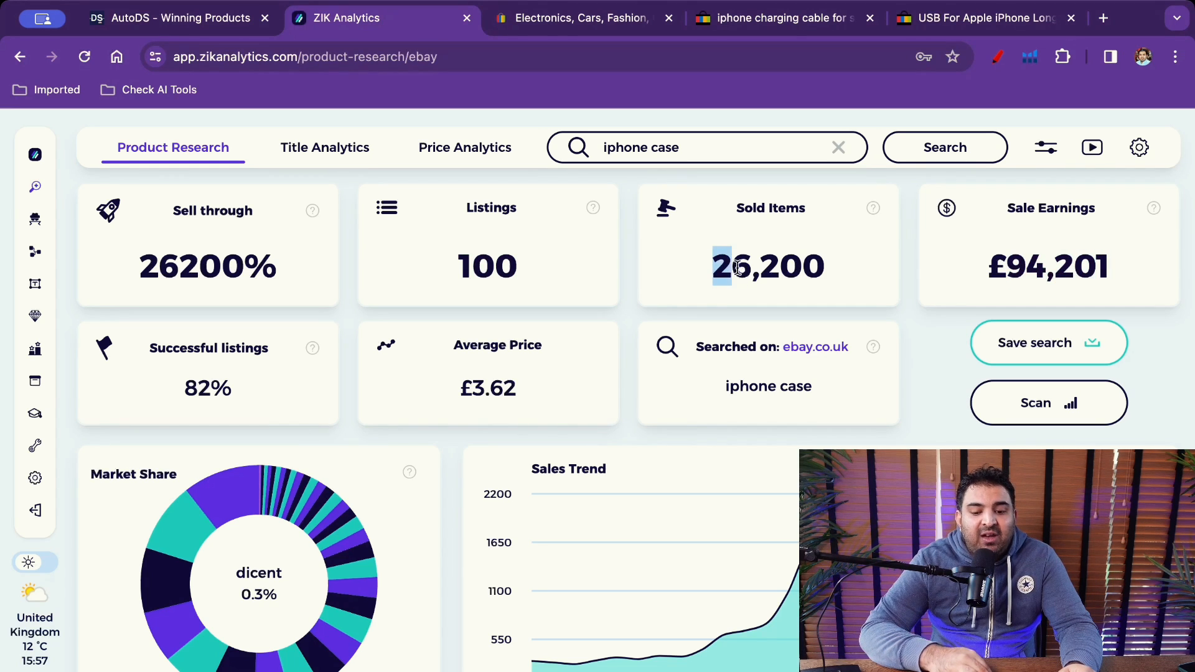
pyautogui.tripleClick(767, 266)
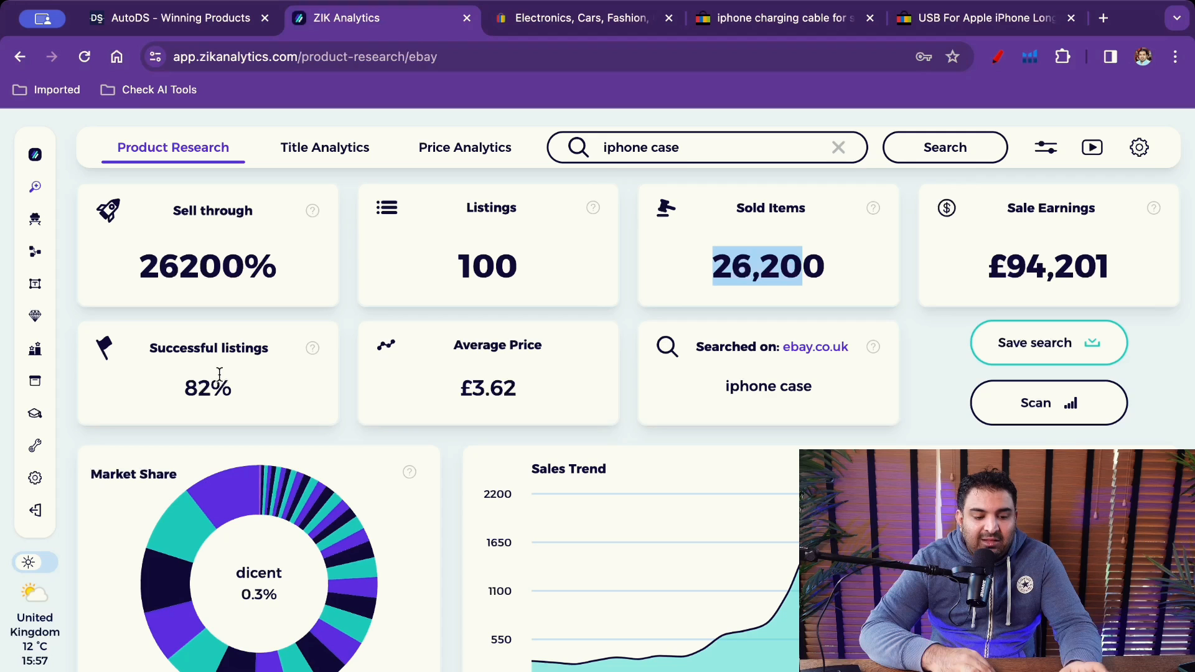
pyautogui.moveTo(745, 631)
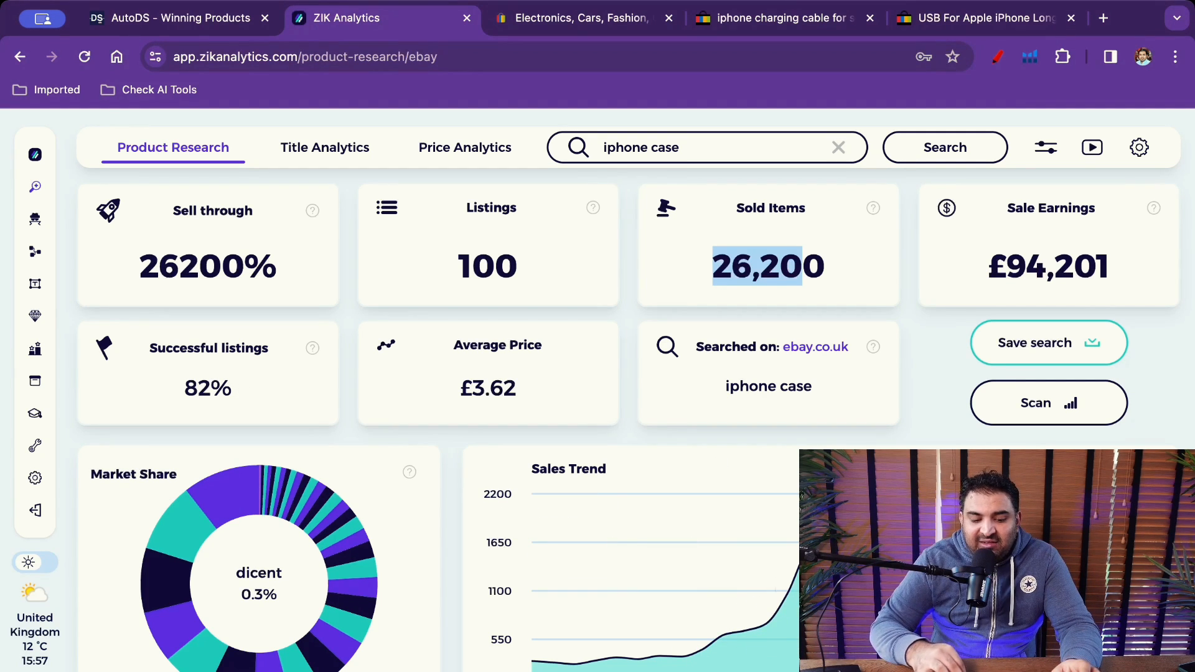
# Scroll past Market Share and Sales Trend to the iphone case table, then go to AutoDS Marketplace.
pyautogui.scroll(-3)
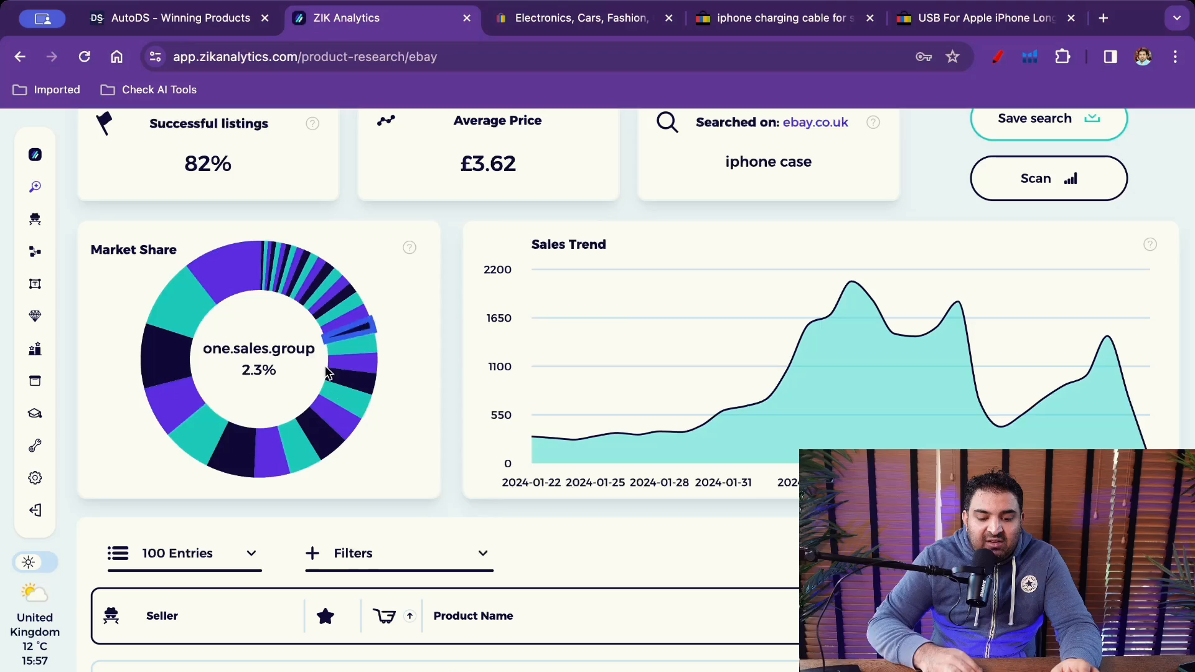
pyautogui.scroll(-3)
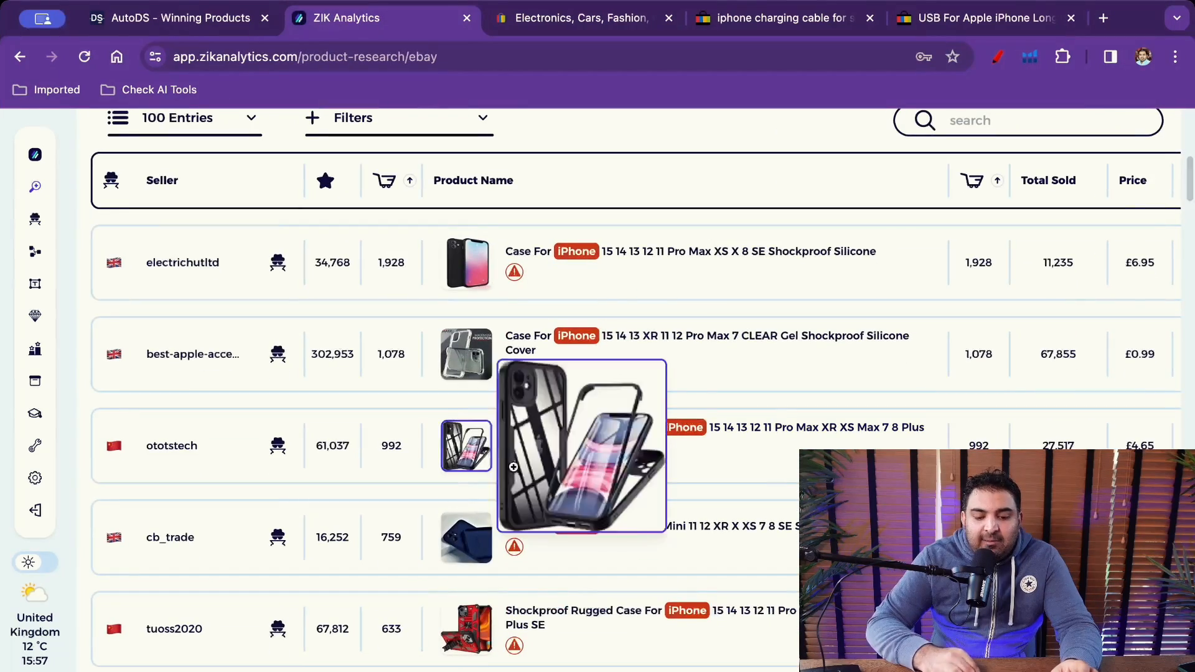
pyautogui.moveTo(564, 463)
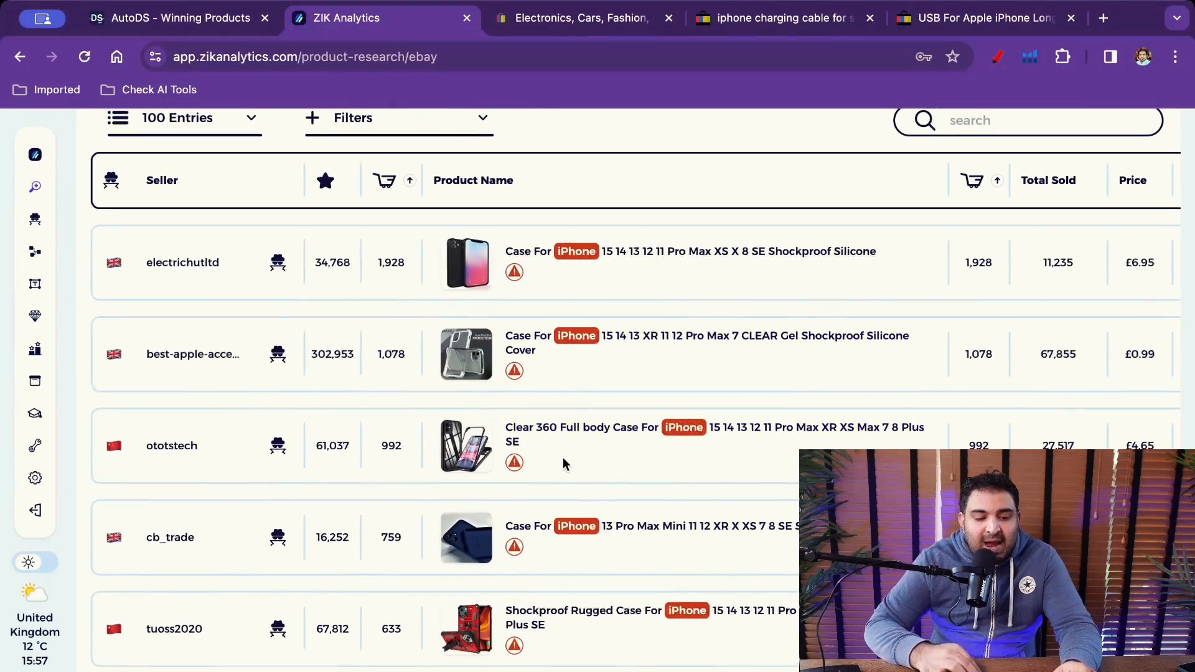
pyautogui.scroll(-3)
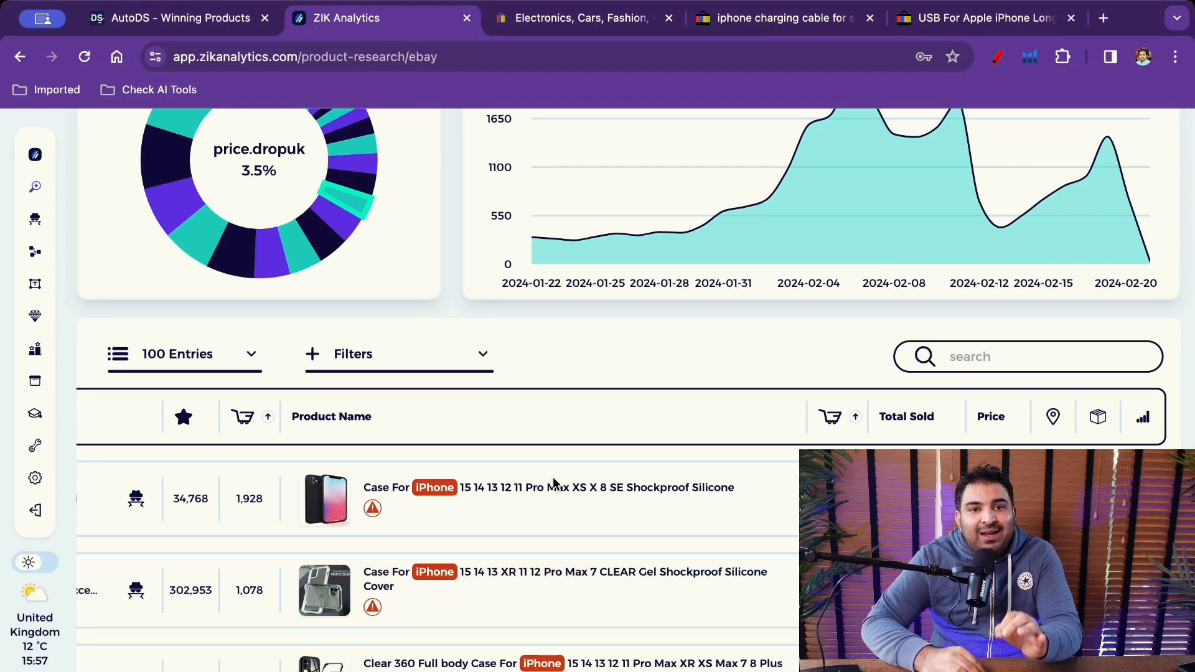
pyautogui.click(176, 17)
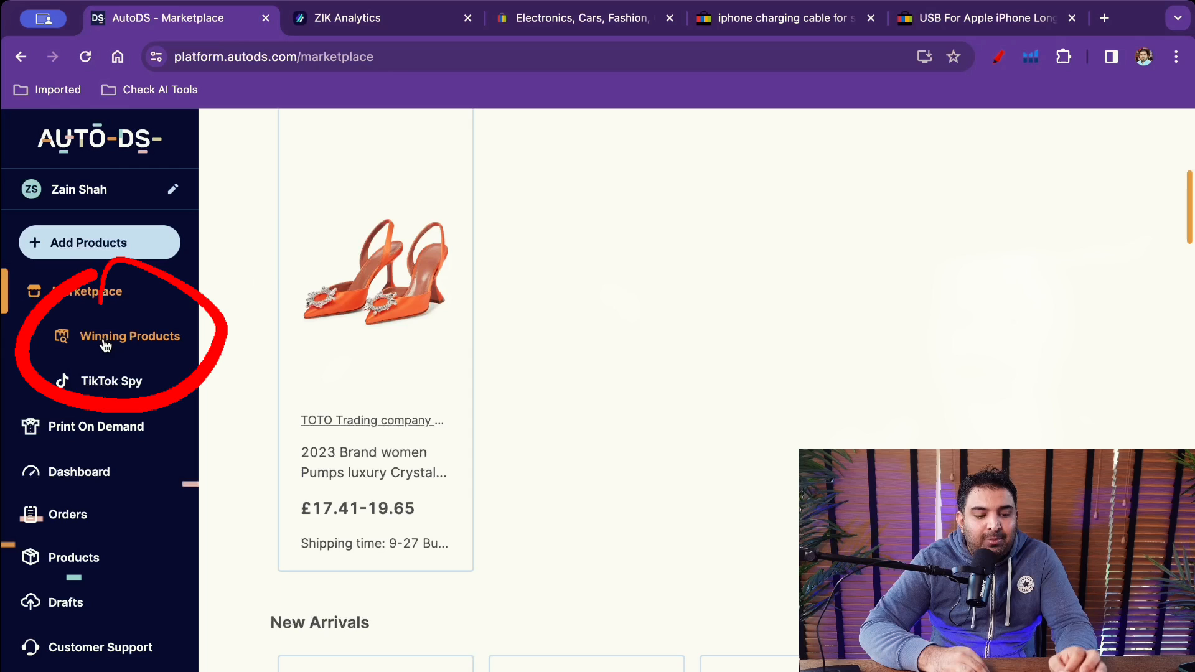
# Filter AutoDS Winning Products to more than 50 orders, shipping to the United Kingdom in GBP.
pyautogui.click(130, 337)
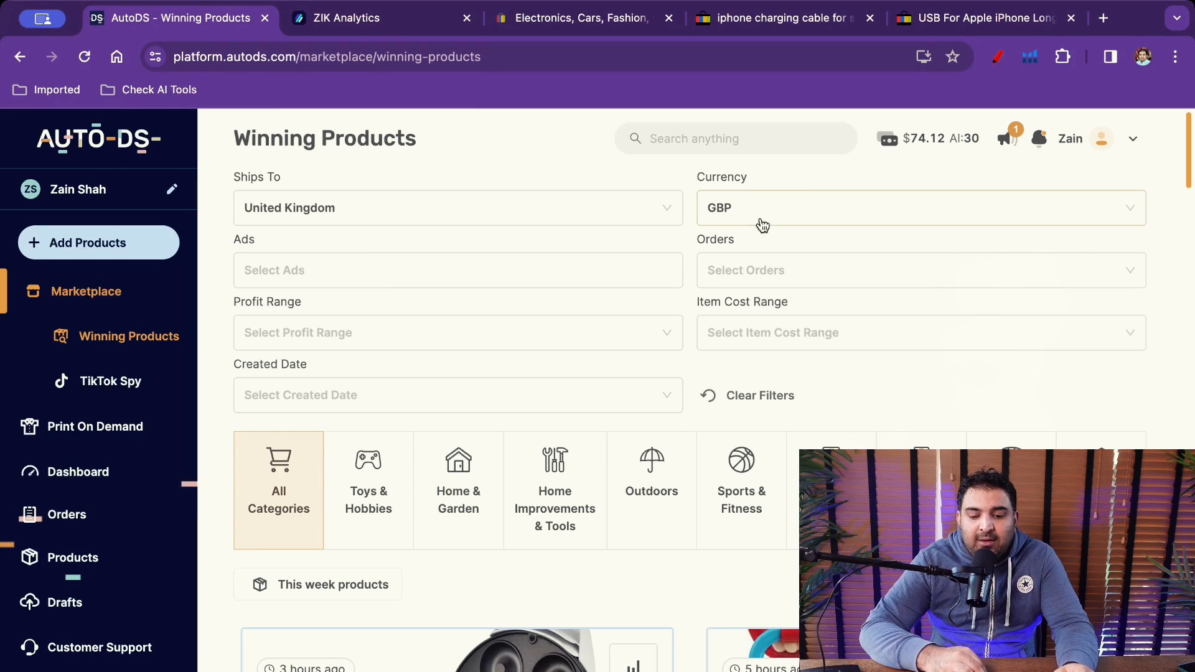
pyautogui.click(921, 270)
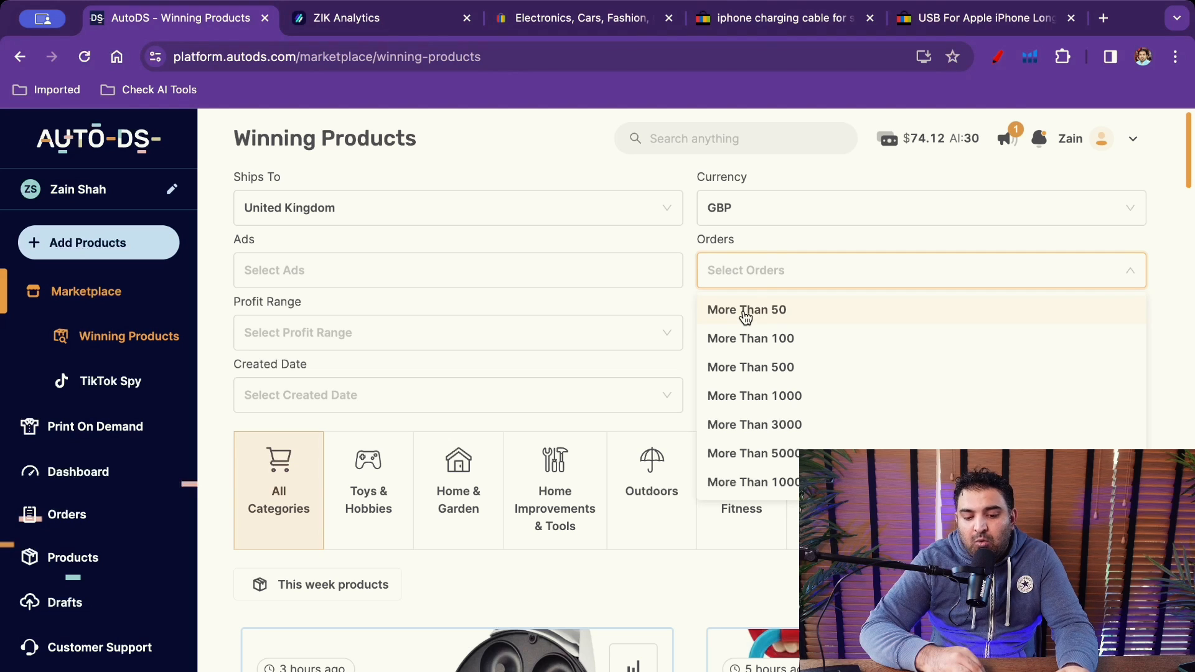
pyautogui.click(747, 309)
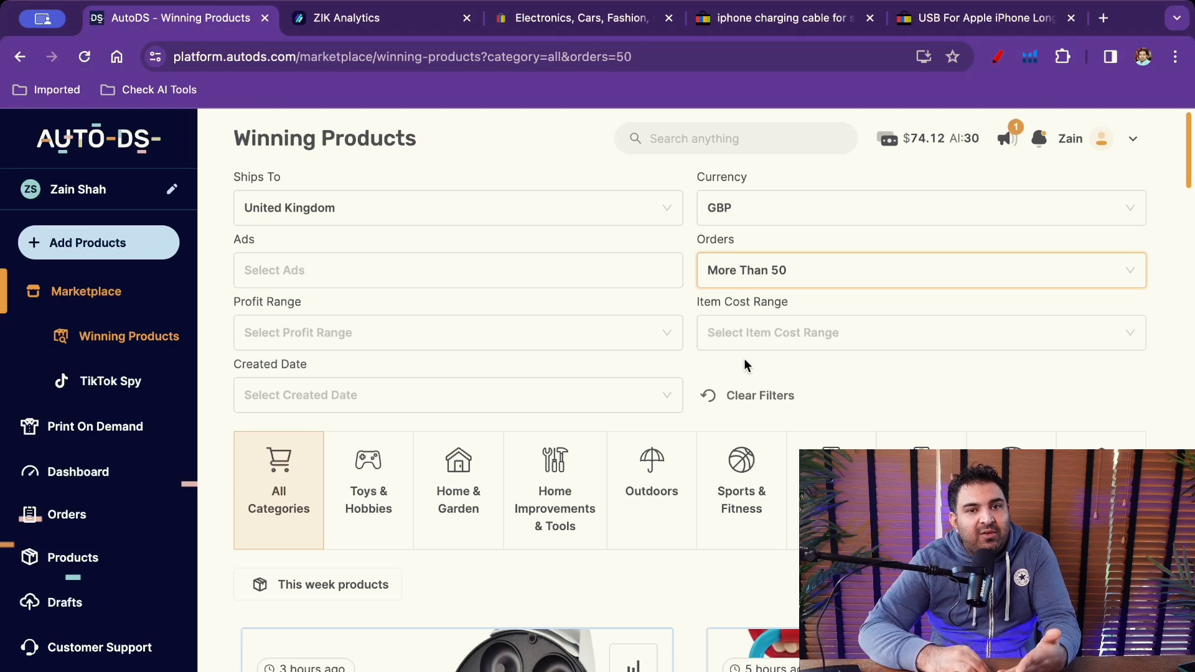
pyautogui.scroll(-3)
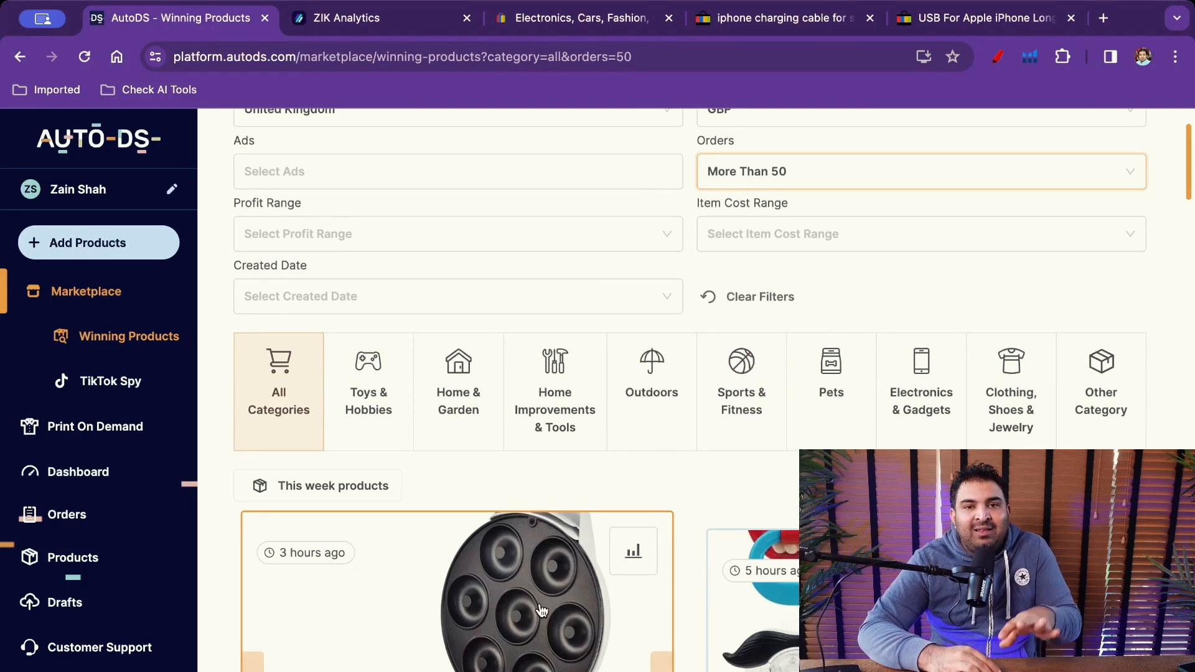
pyautogui.scroll(-3)
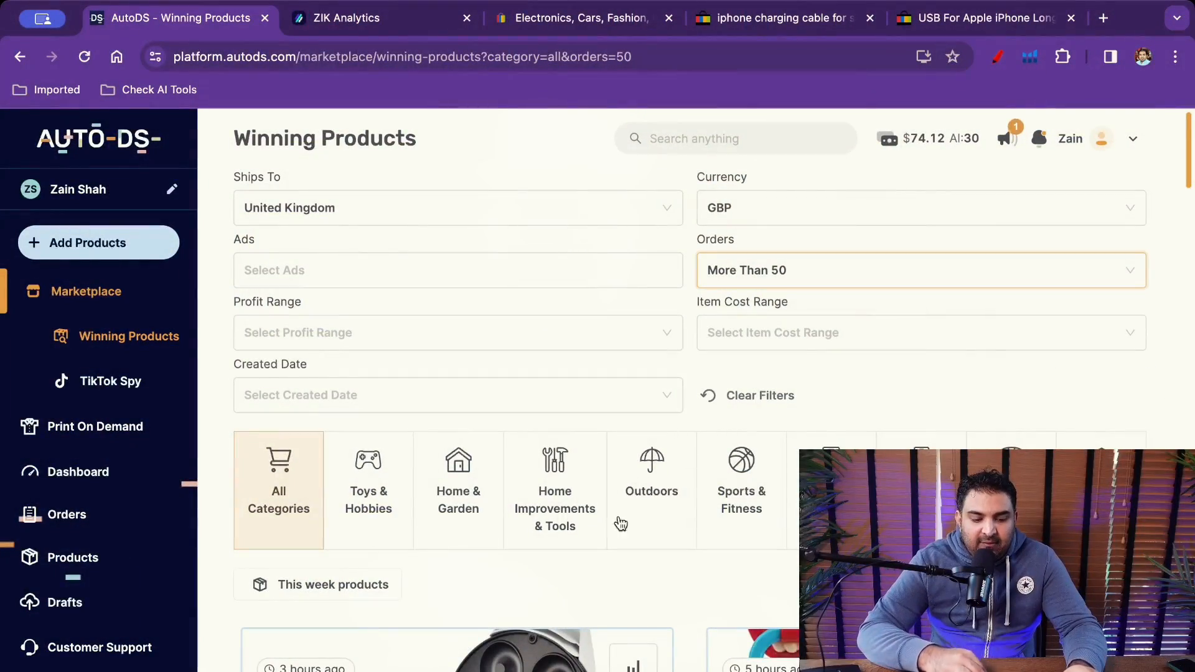
pyautogui.scroll(-3)
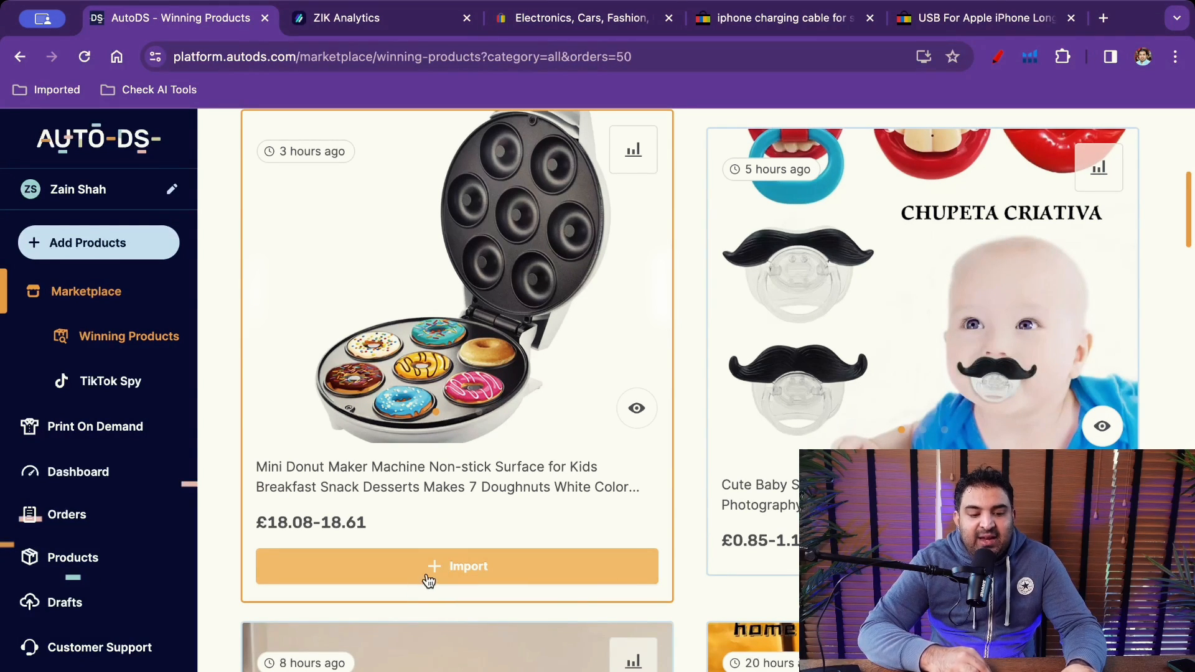
pyautogui.moveTo(476, 554)
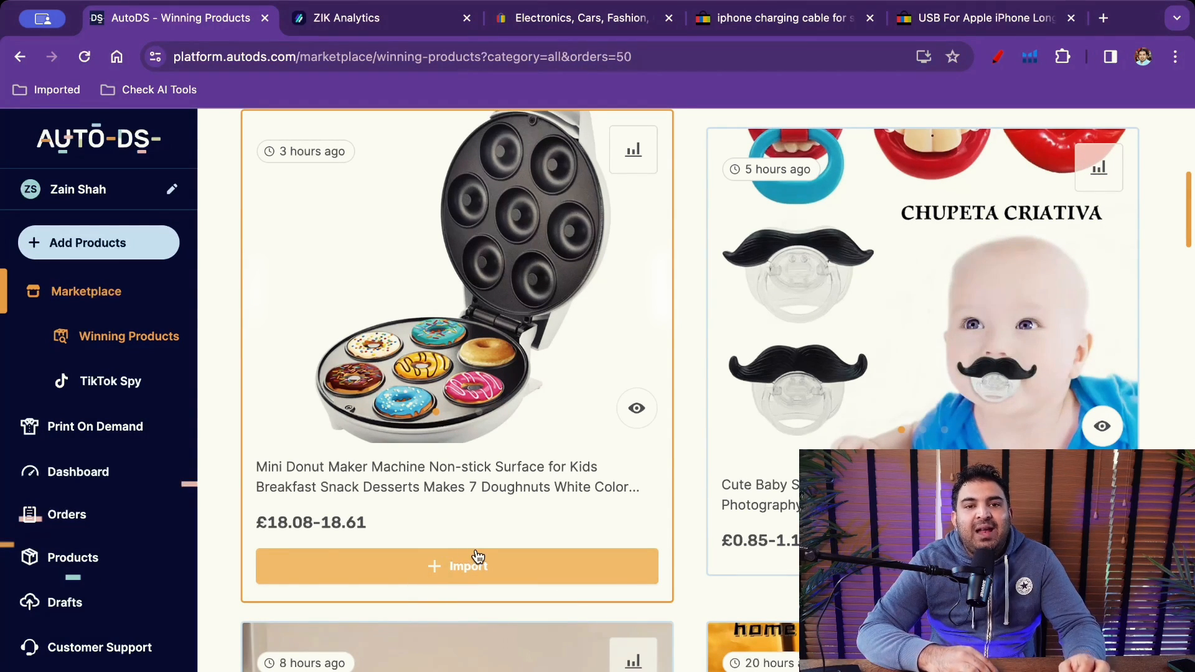
pyautogui.scroll(-3)
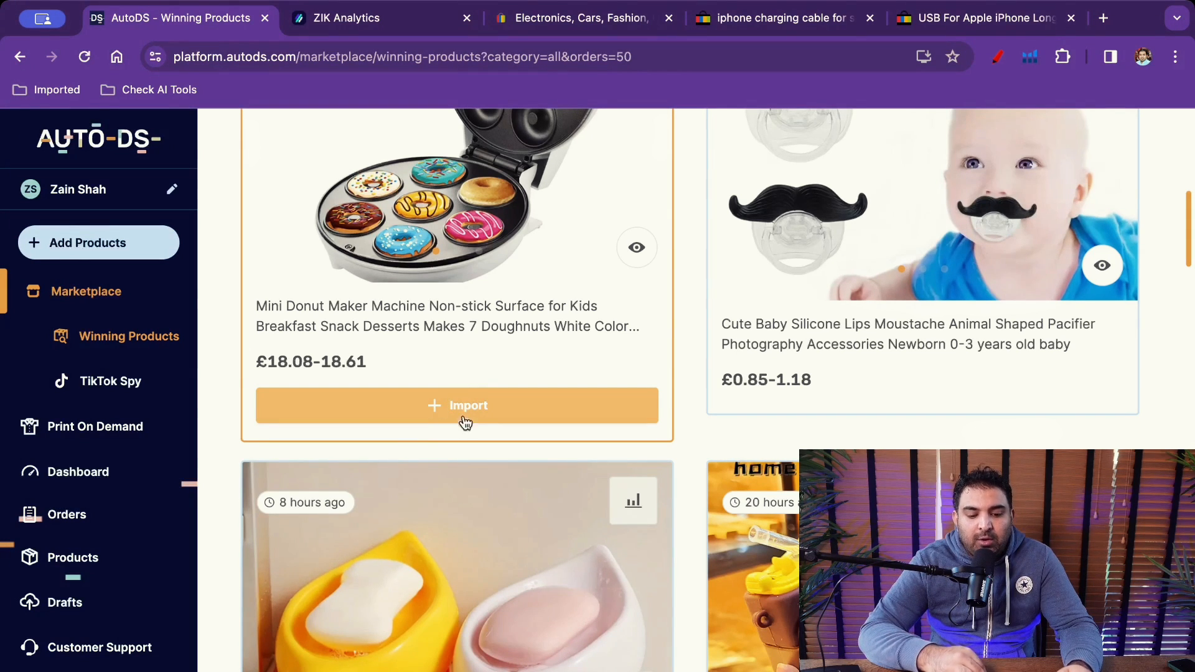
pyautogui.scroll(-3)
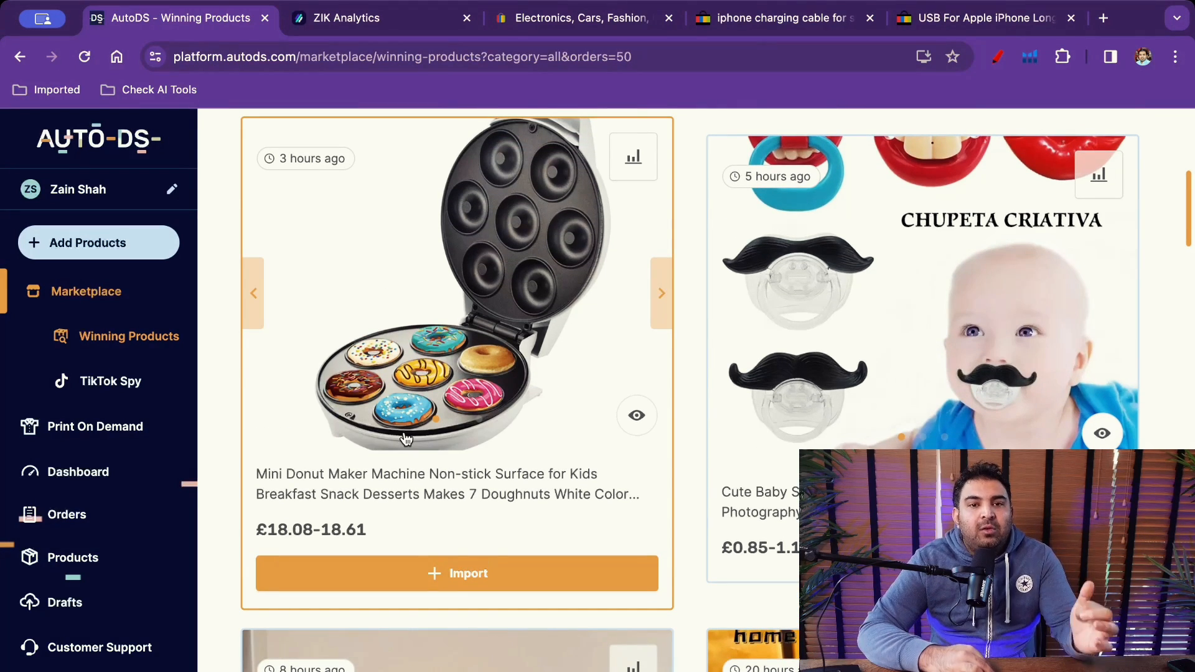
pyautogui.scroll(-3)
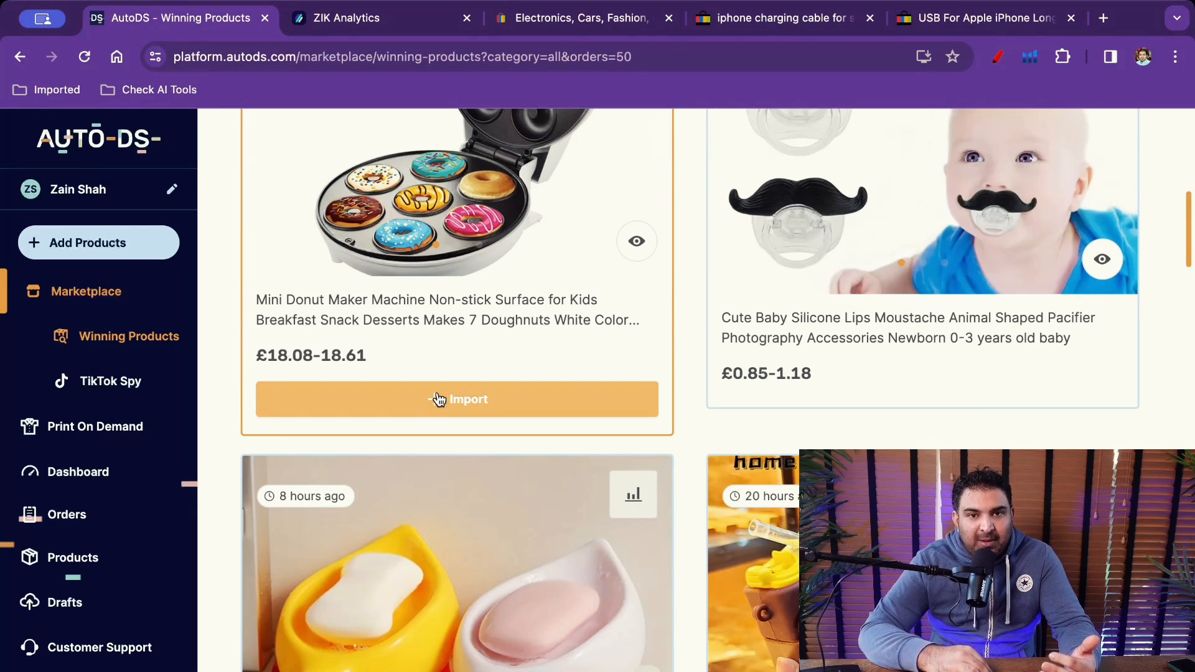
pyautogui.scroll(-3)
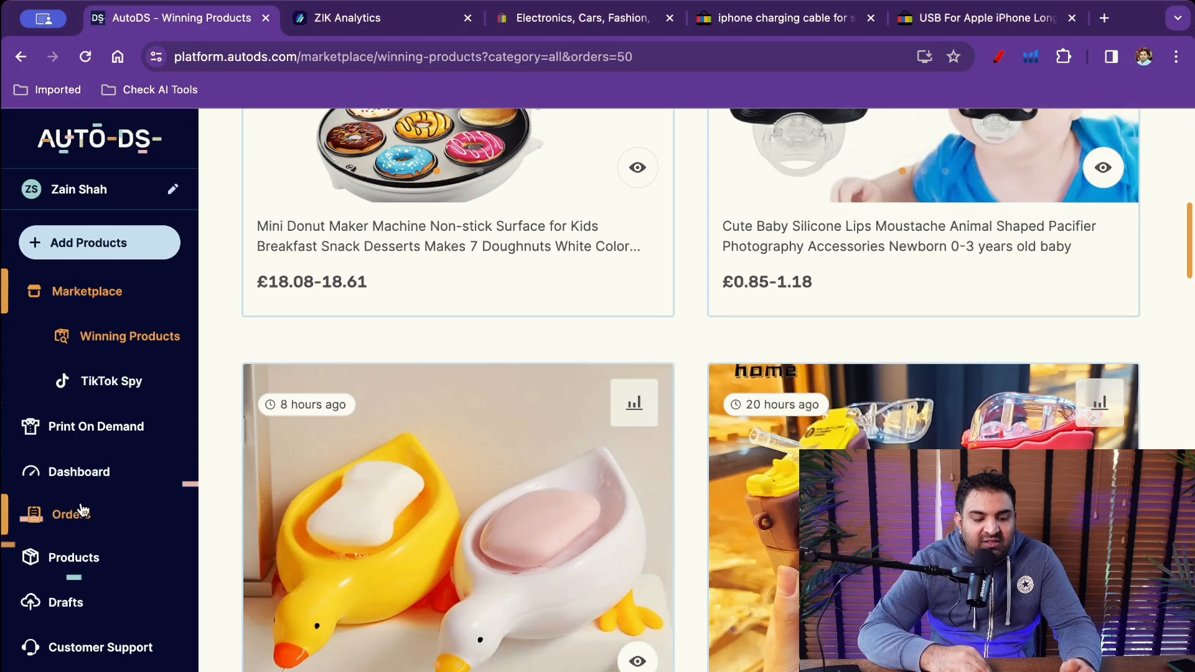
pyautogui.click(68, 514)
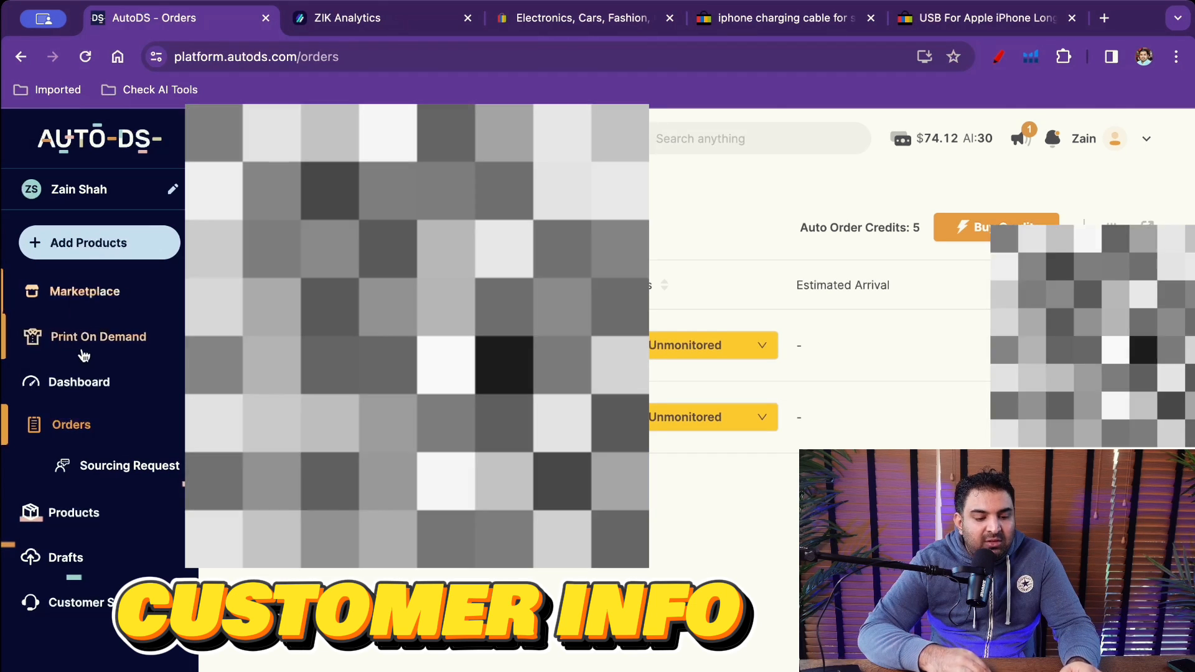
# Browse the AutoDS Print On Demand designs, then return to the Marketplace catalogue.
pyautogui.click(98, 337)
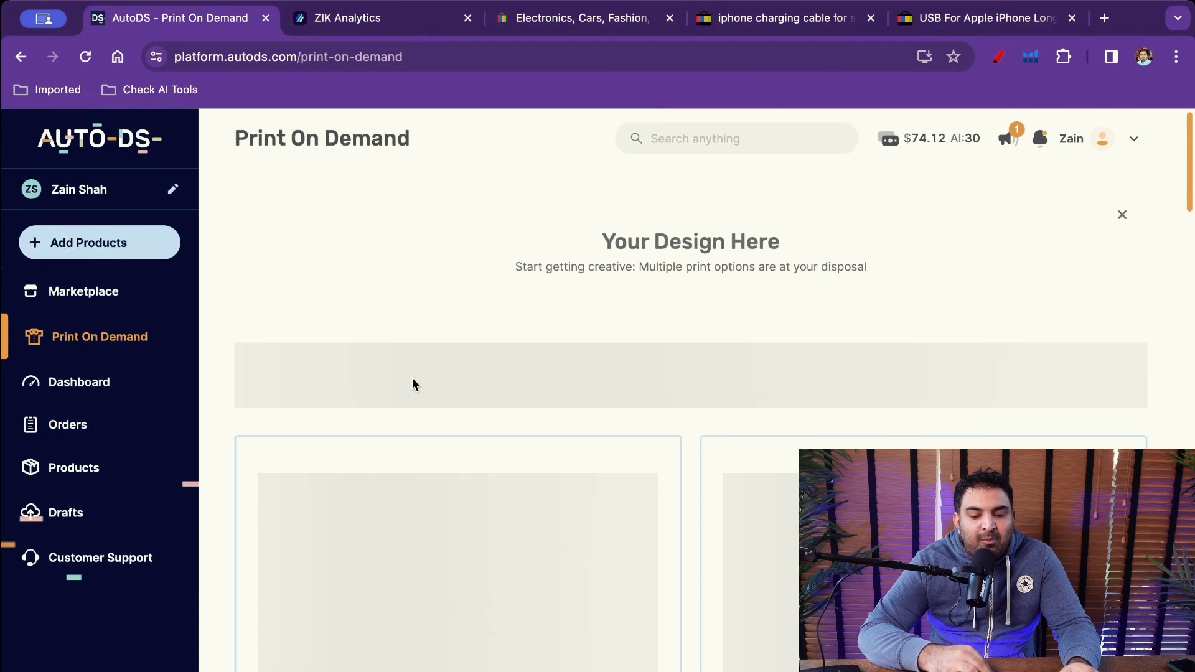
pyautogui.scroll(-3)
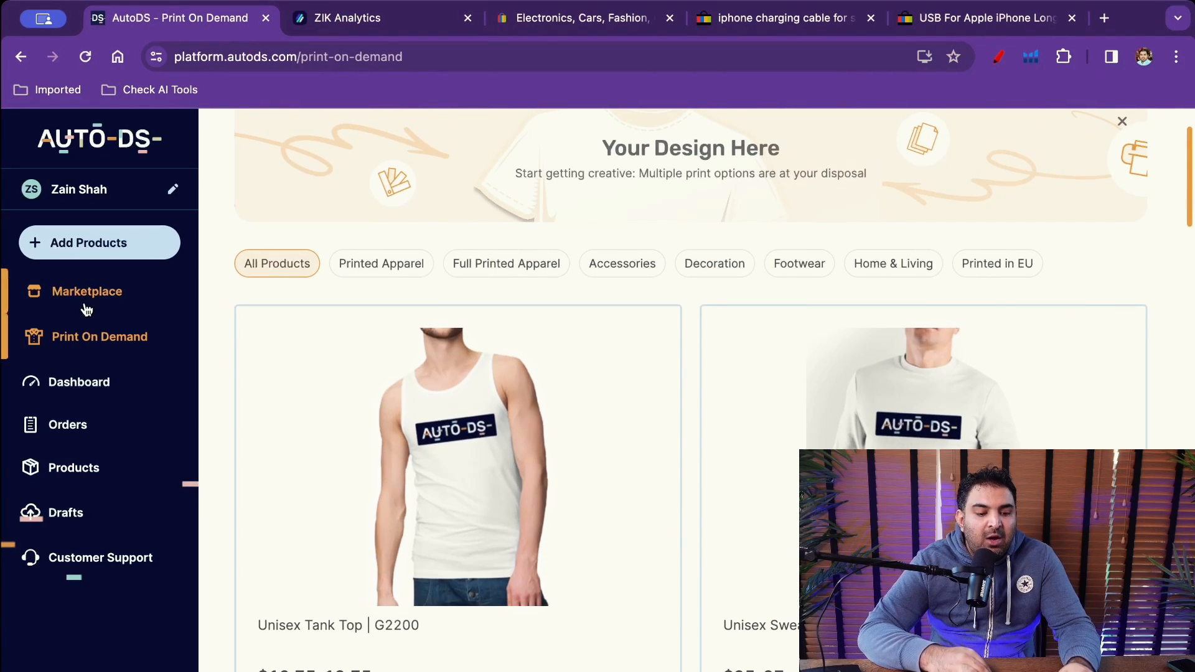
pyautogui.click(86, 292)
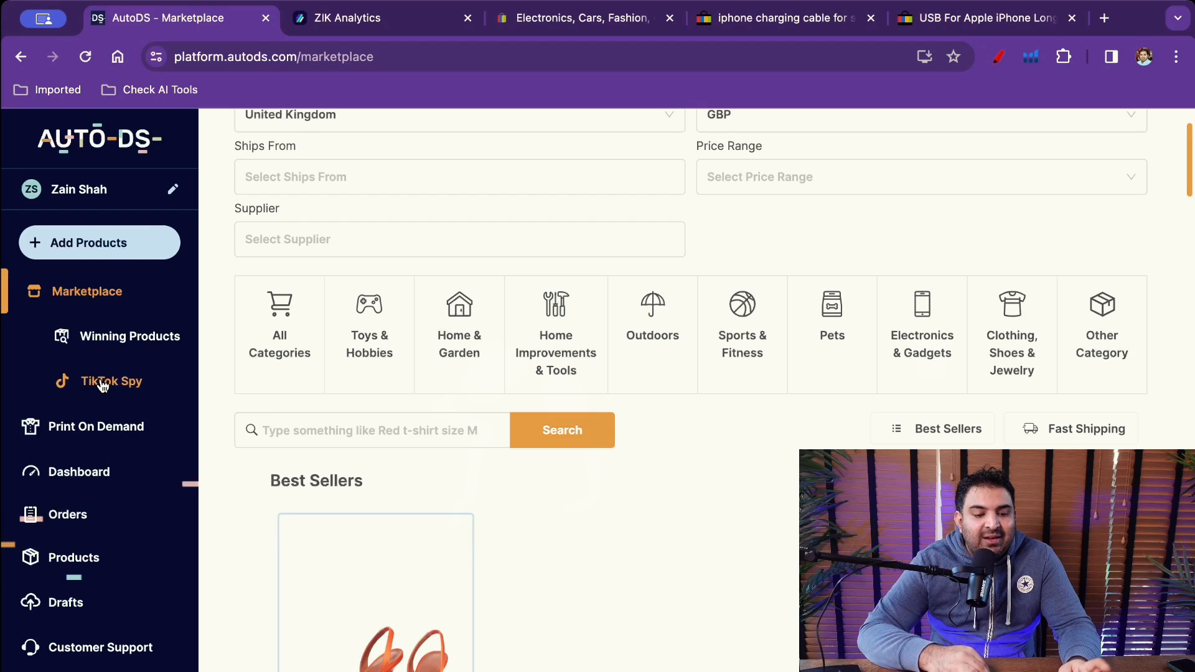
# Browse TikTok Spy ad videos, then open Winning Products listing this week's mini donut maker.
pyautogui.click(111, 381)
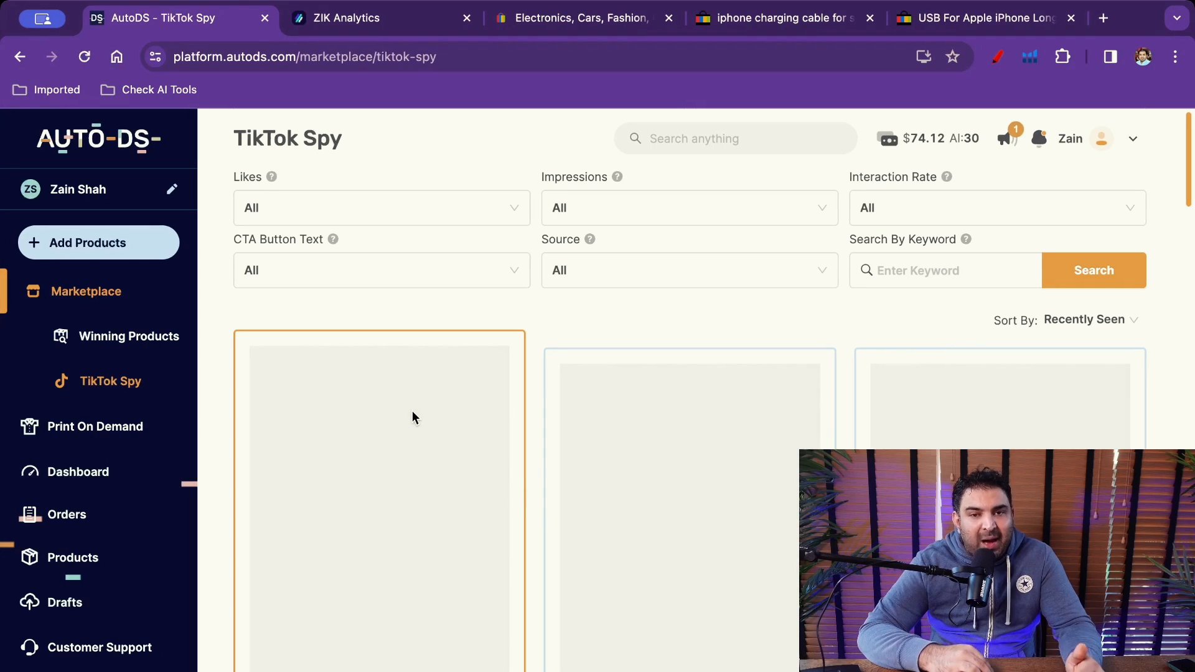
pyautogui.scroll(-3)
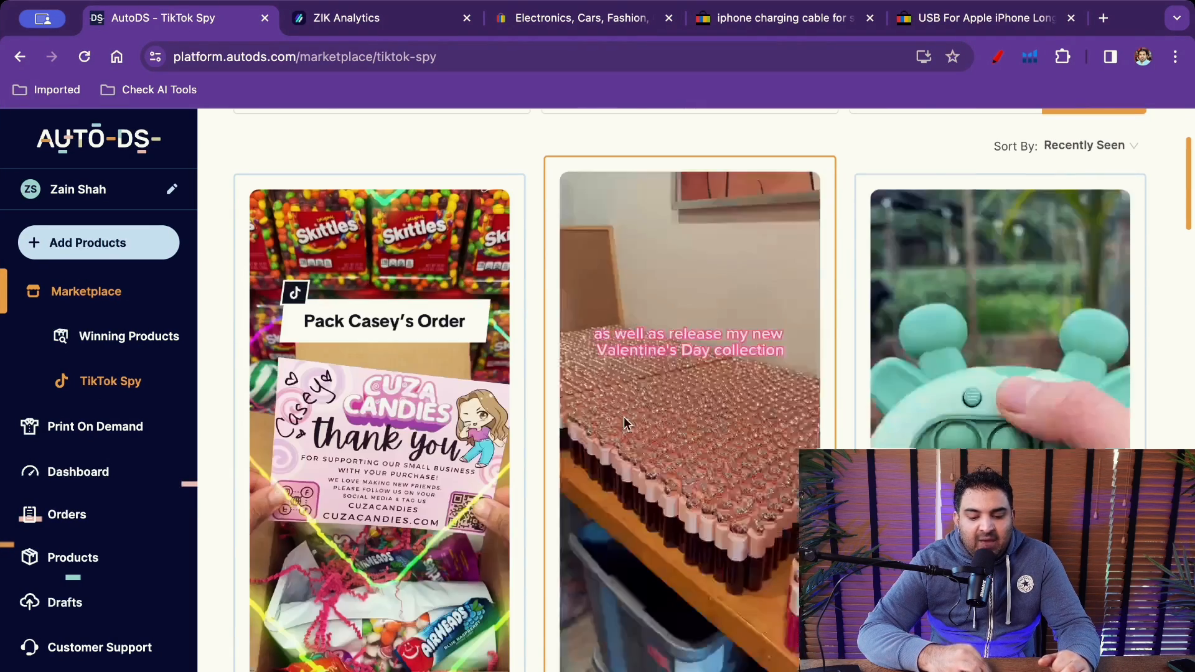
pyautogui.scroll(-3)
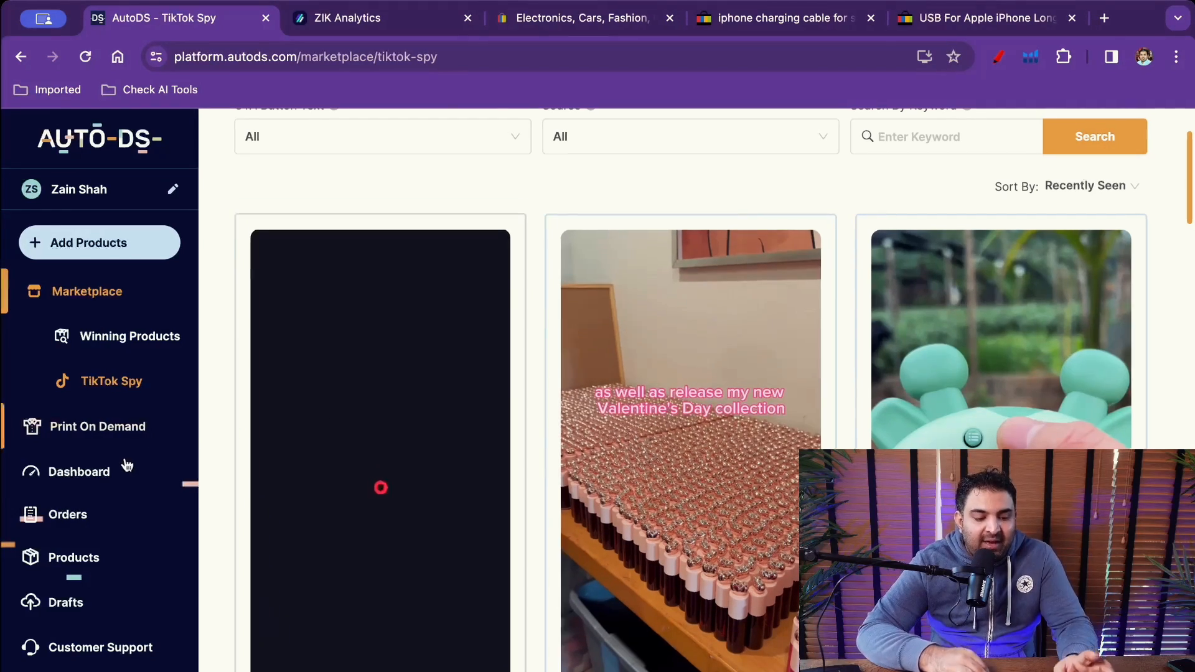
pyautogui.click(85, 291)
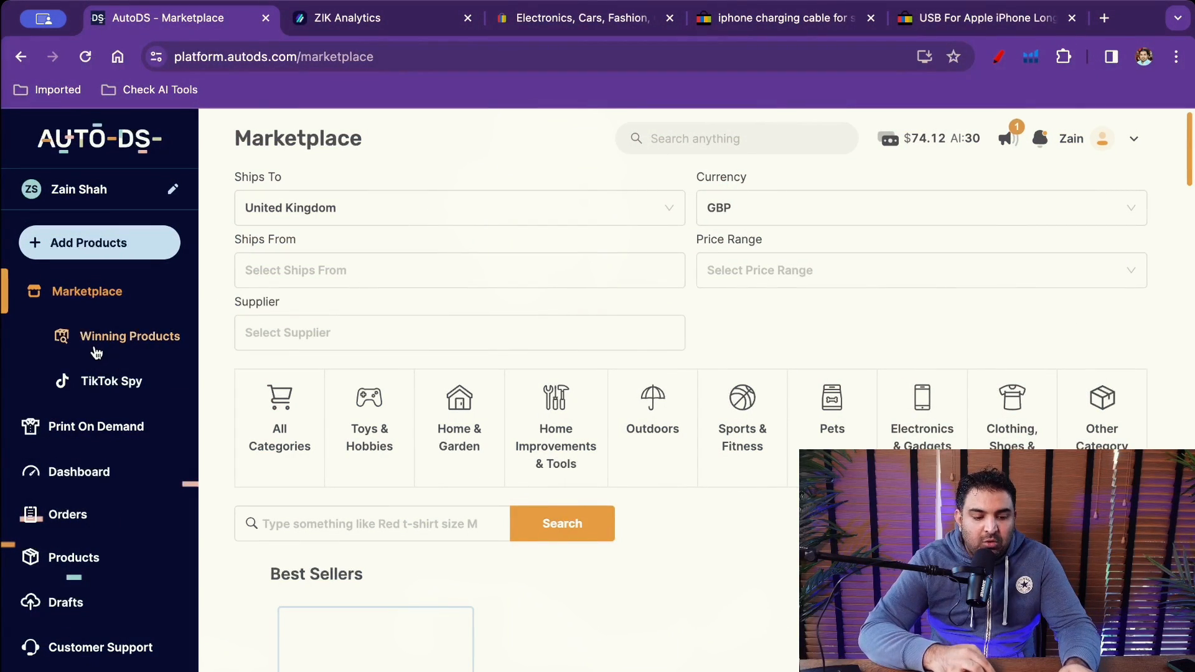
pyautogui.click(129, 336)
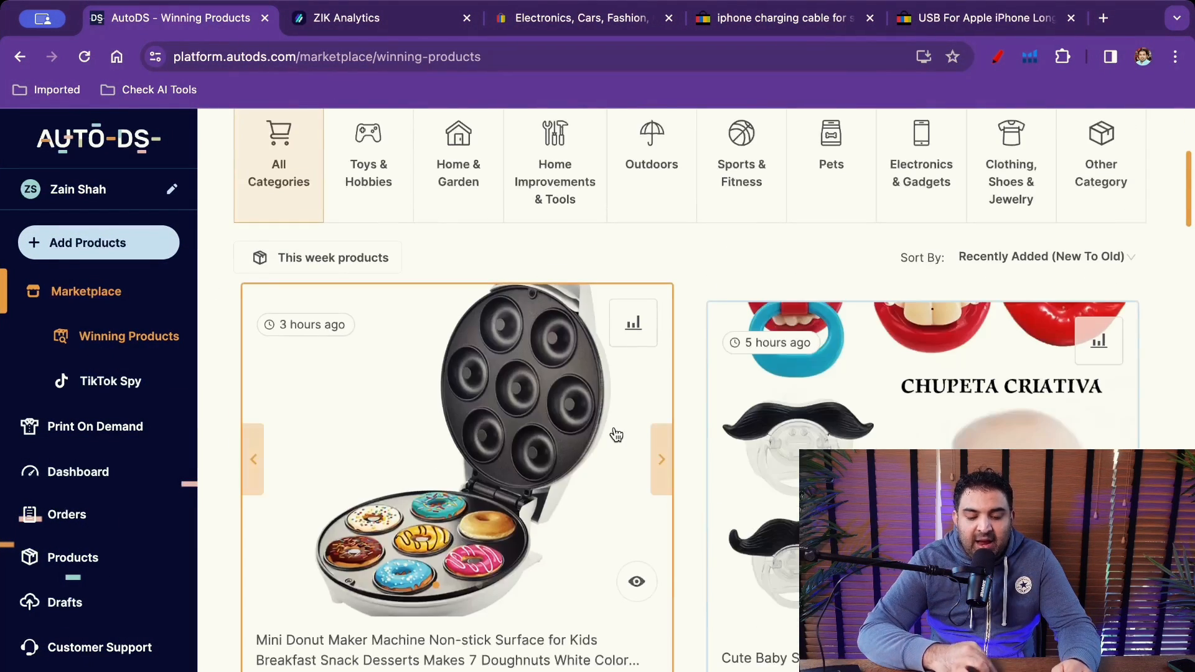
# Scroll through the donut maker and other winning products, then return to ZIK's iPhone case table.
pyautogui.scroll(-3)
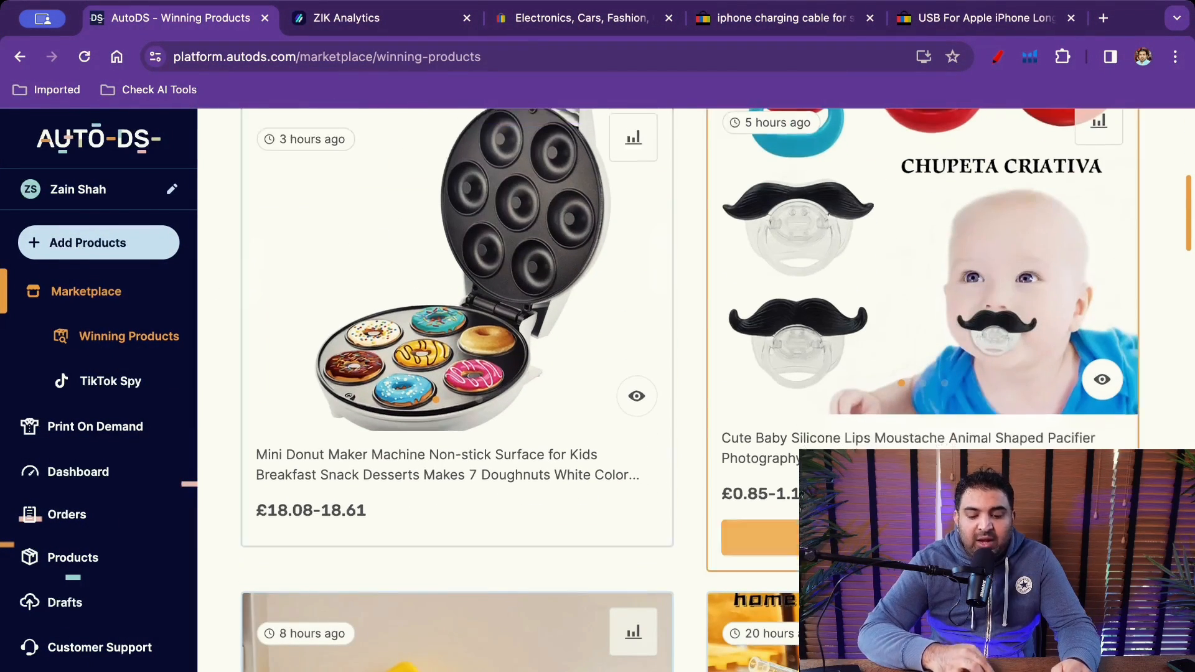
pyautogui.scroll(-3)
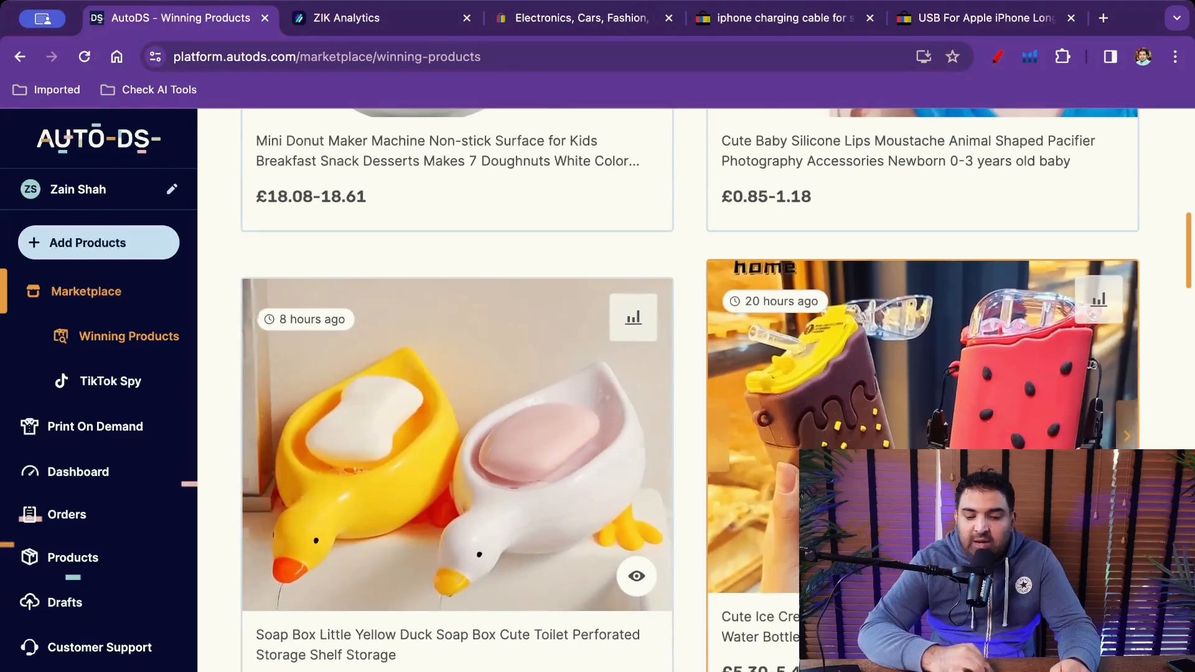
pyautogui.scroll(-3)
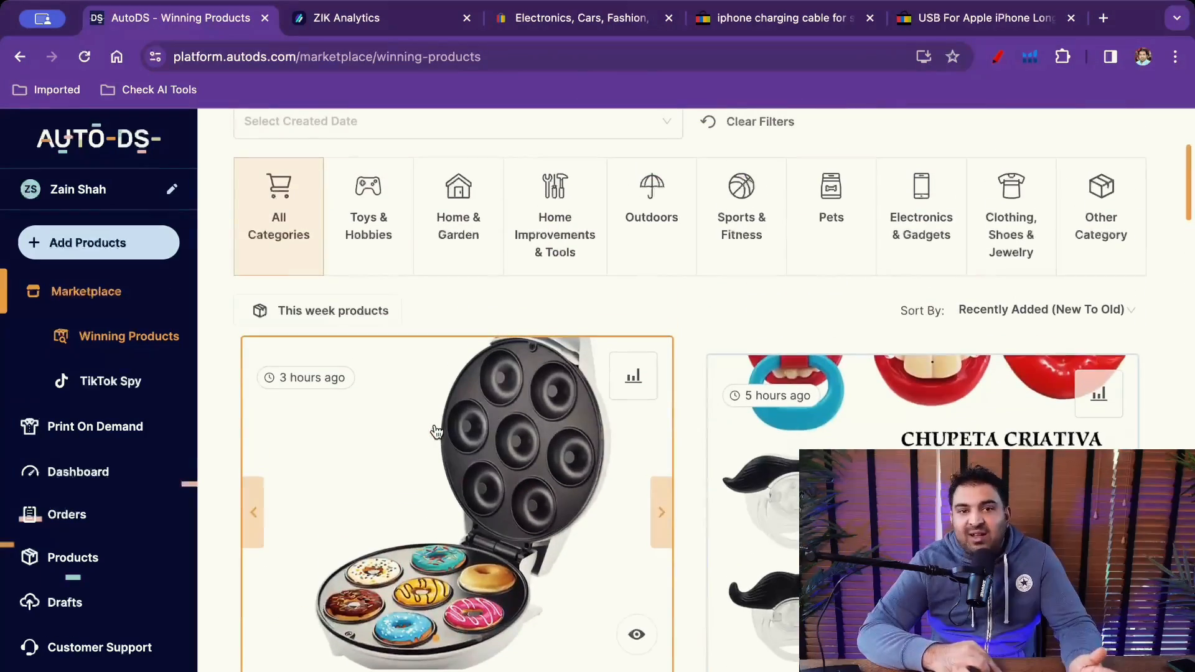
pyautogui.scroll(-3)
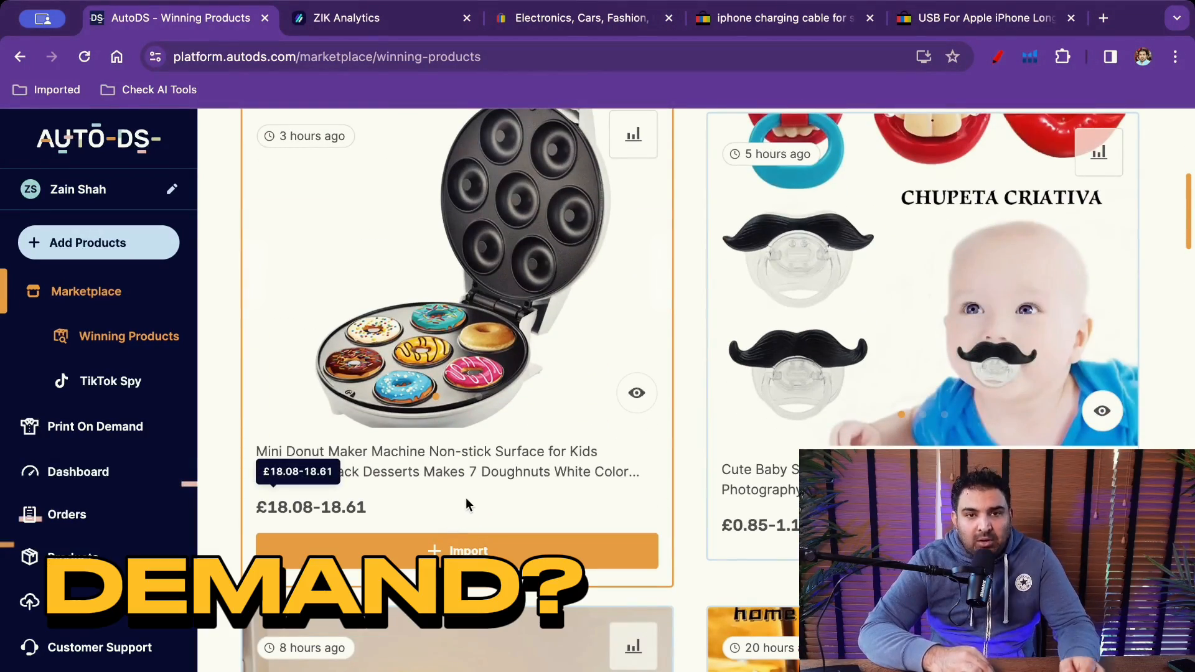
pyautogui.moveTo(469, 461)
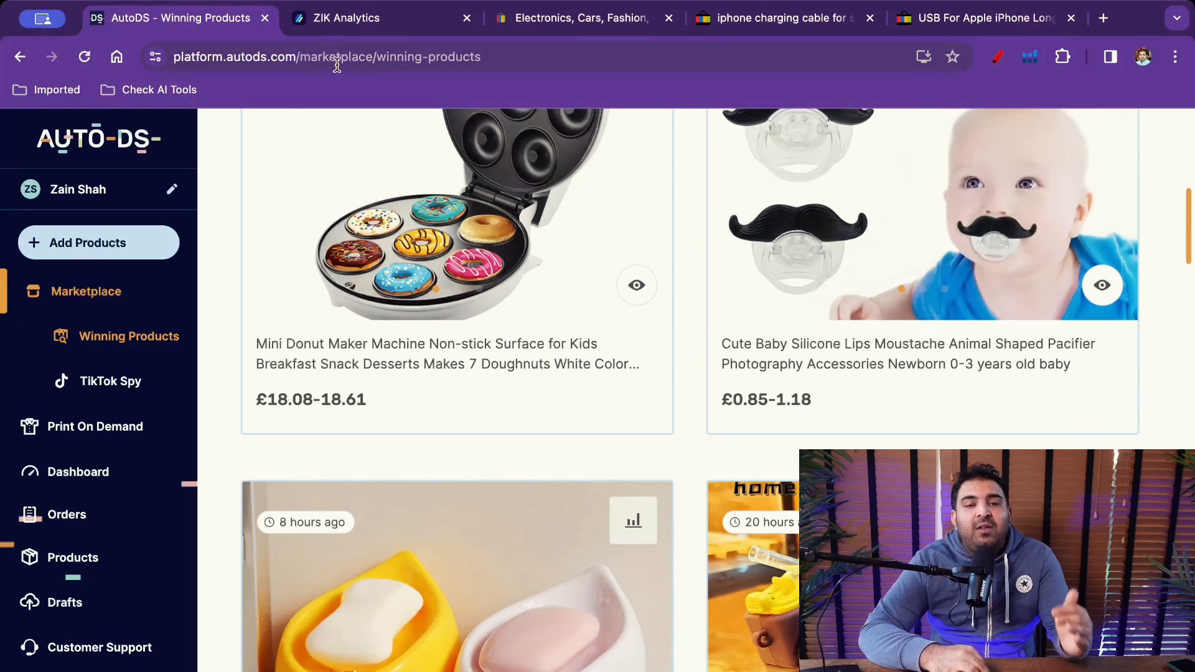
pyautogui.click(346, 17)
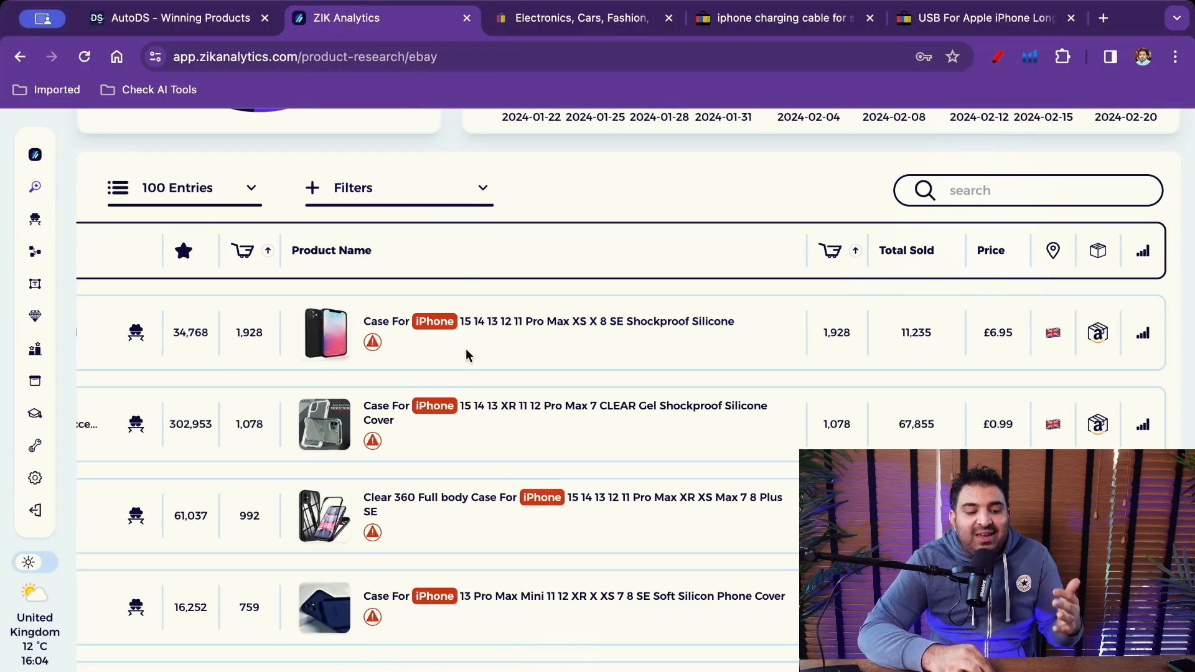
# Return to AutoDS Winning Products and scroll to the duck soap dish and ice-cream bottle.
pyautogui.click(176, 17)
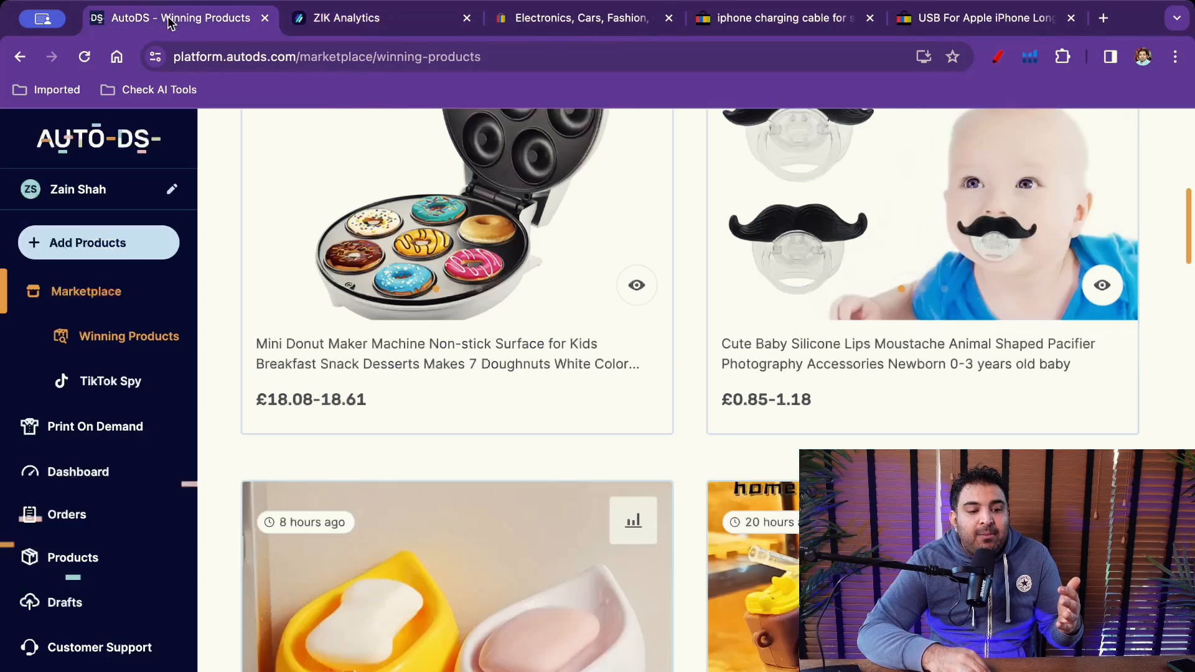
pyautogui.moveTo(531, 487)
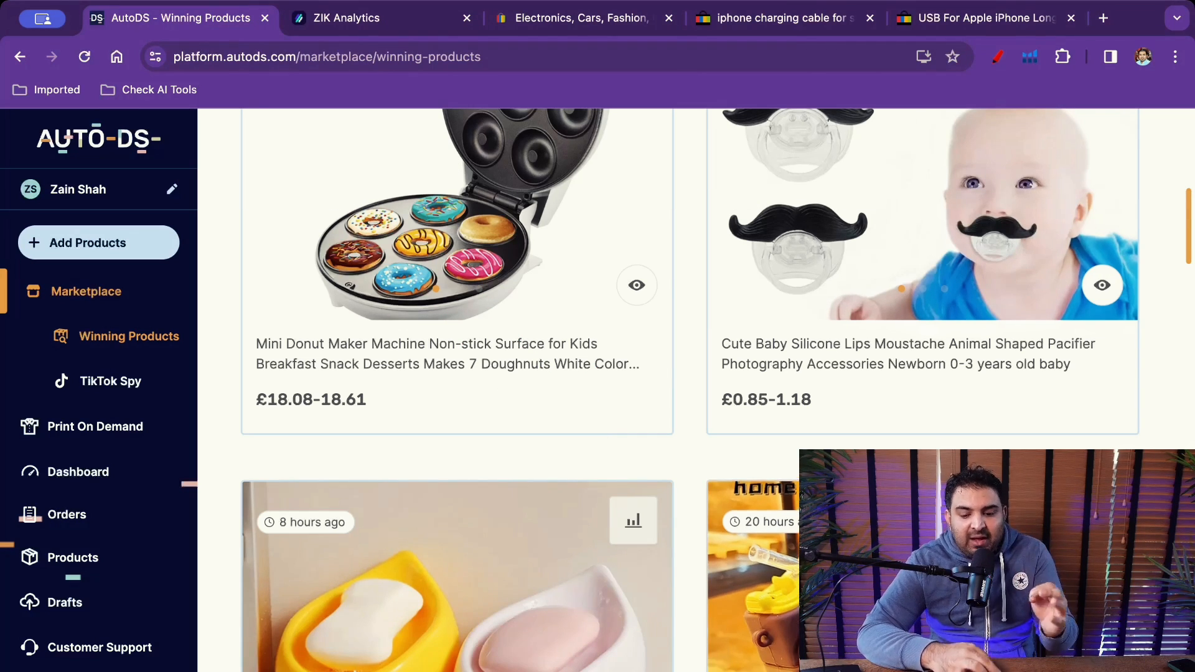
pyautogui.scroll(-3)
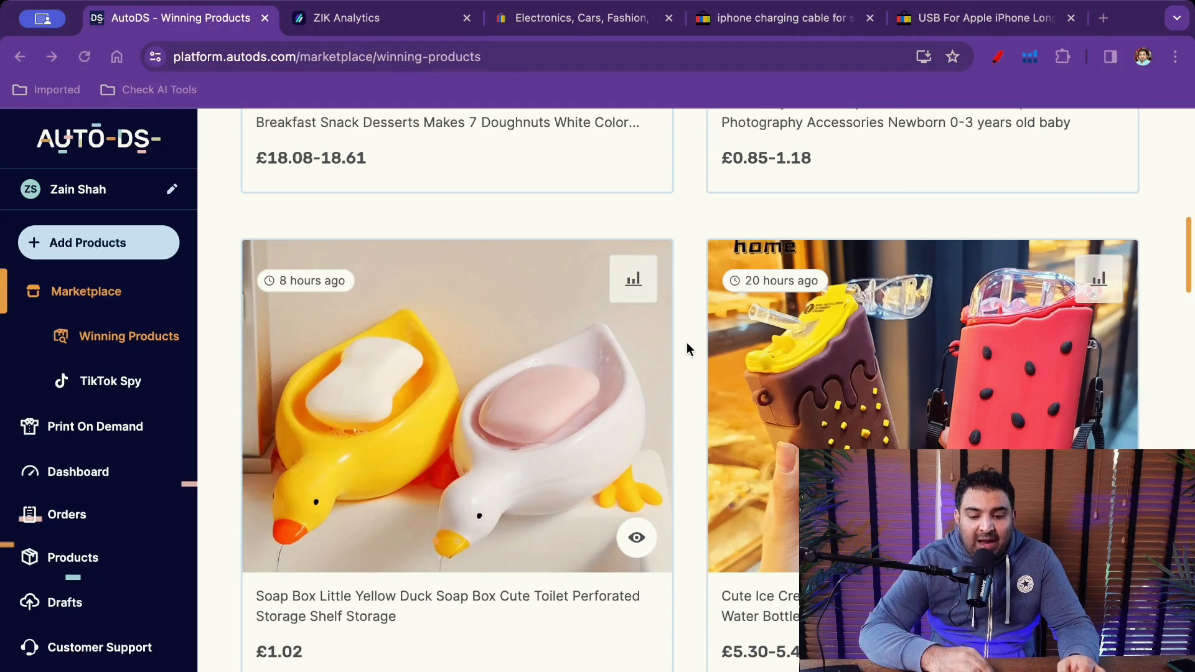
pyautogui.moveTo(581, 367)
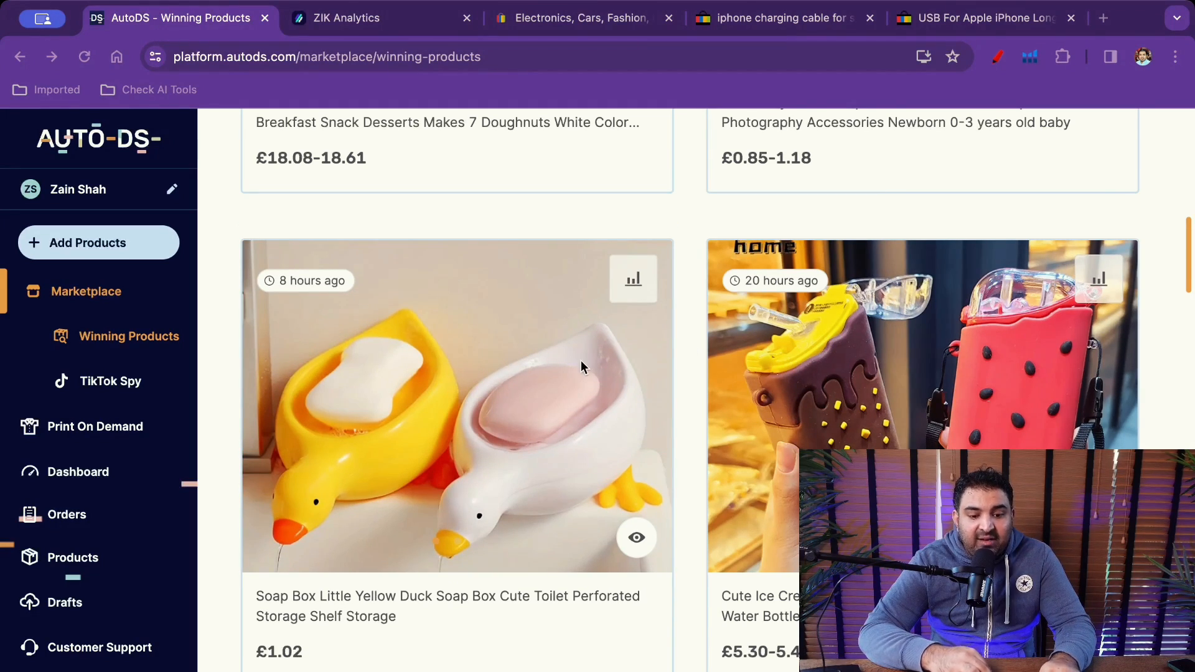